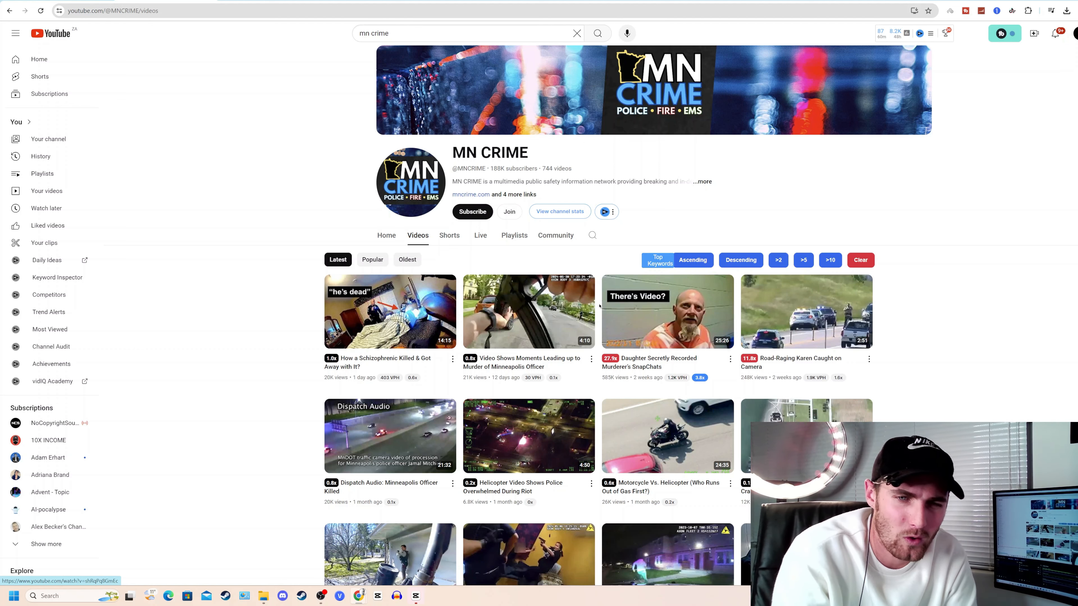
mouse_move(527, 312)
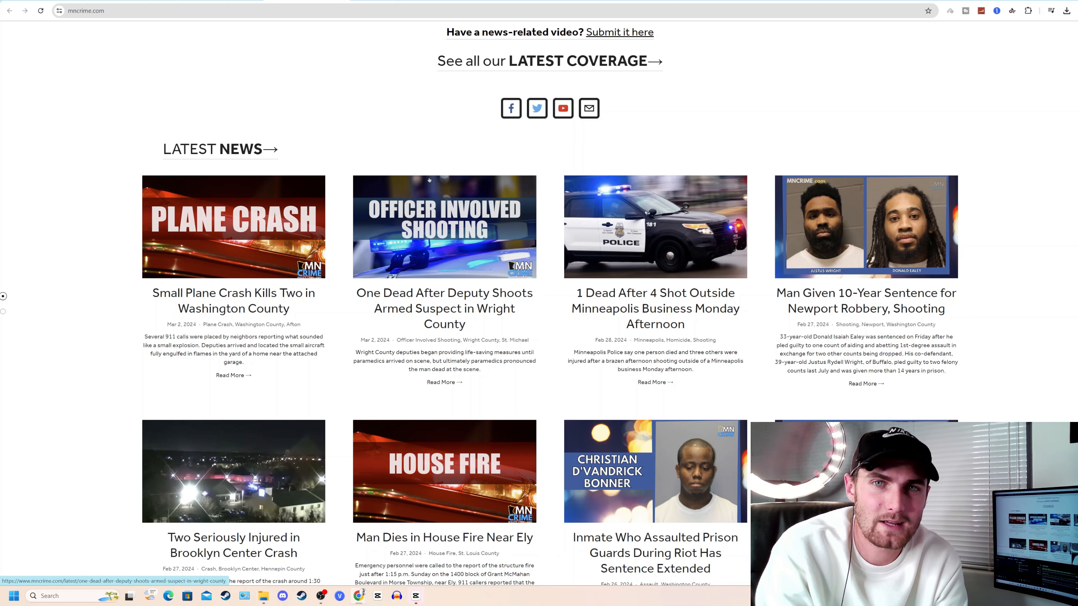
Highlight the 30-day views and monthly earnings figures on the channel stats page
left_click(83, 10)
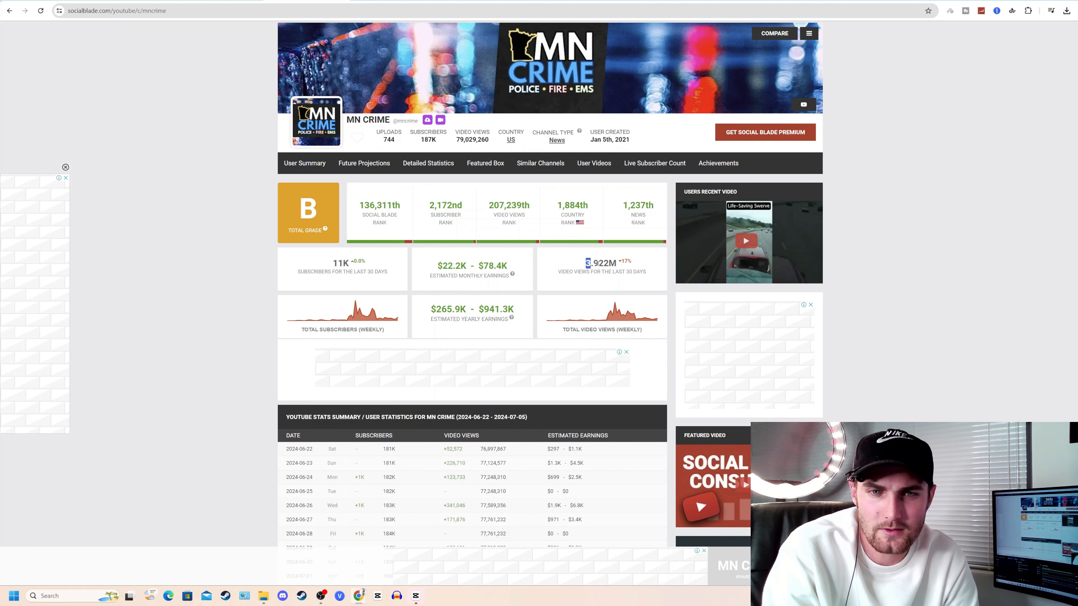
double_click(600, 263)
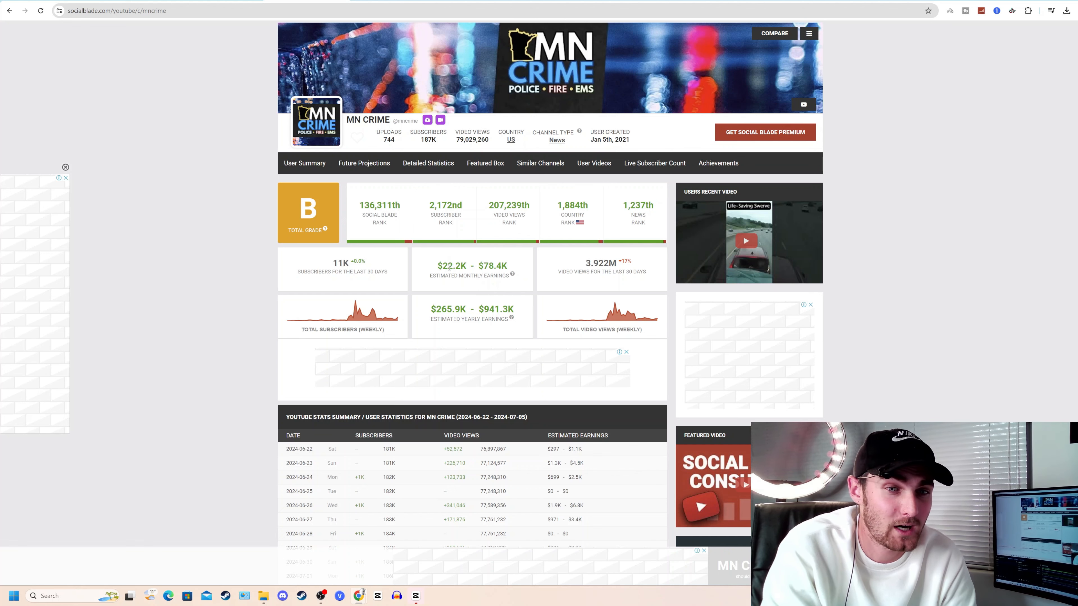
double_click(492, 266)
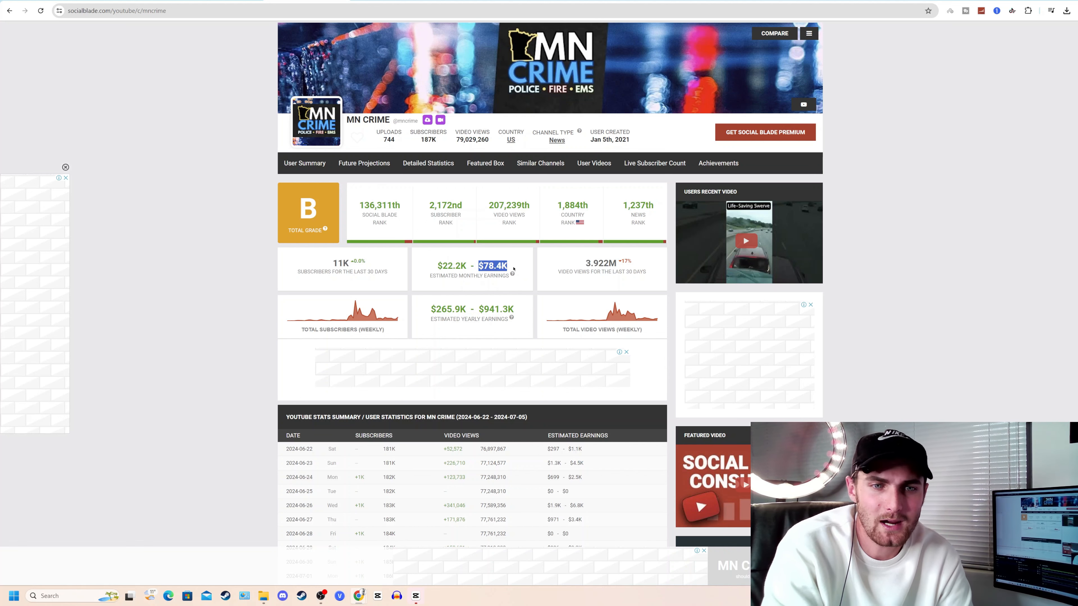
left_click(492, 265)
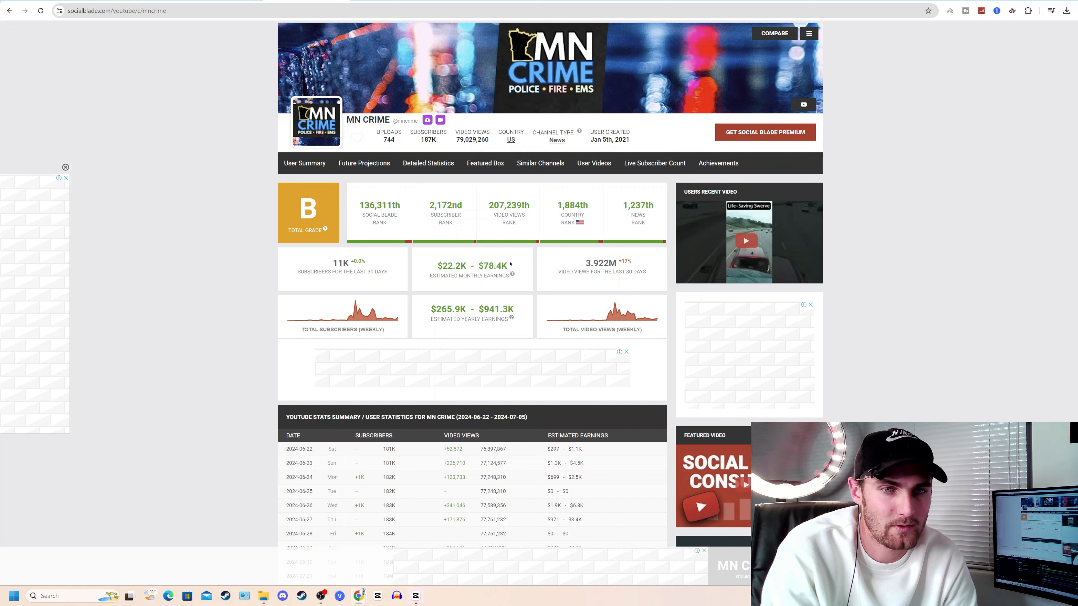
double_click(451, 265)
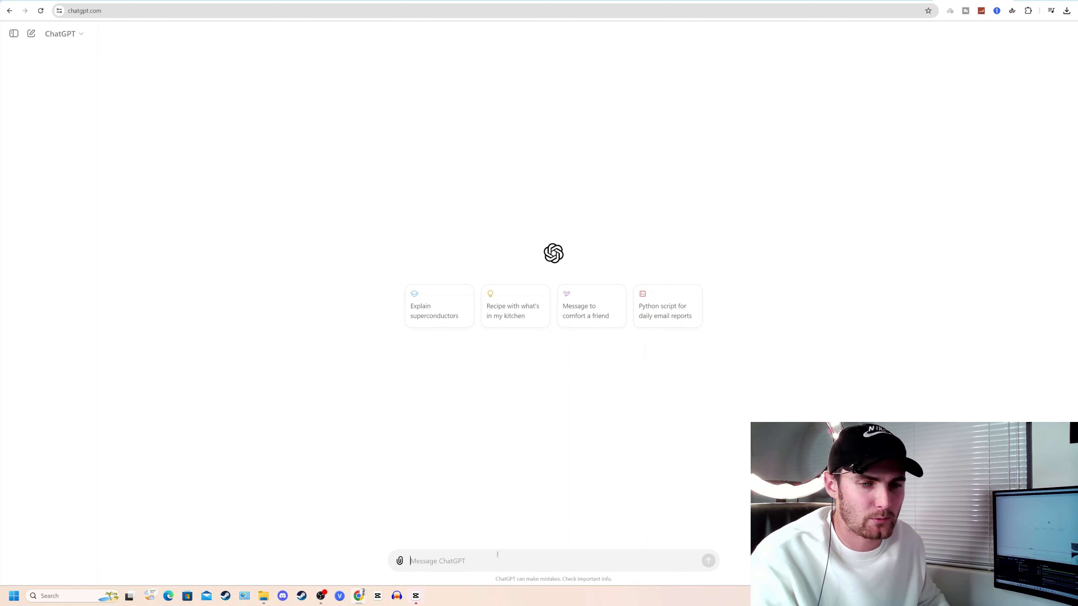
Ask ChatGPT for a list of YouTube channel names for a police body camera channel
type("make me list of youtube channel names for a police body camera channel")
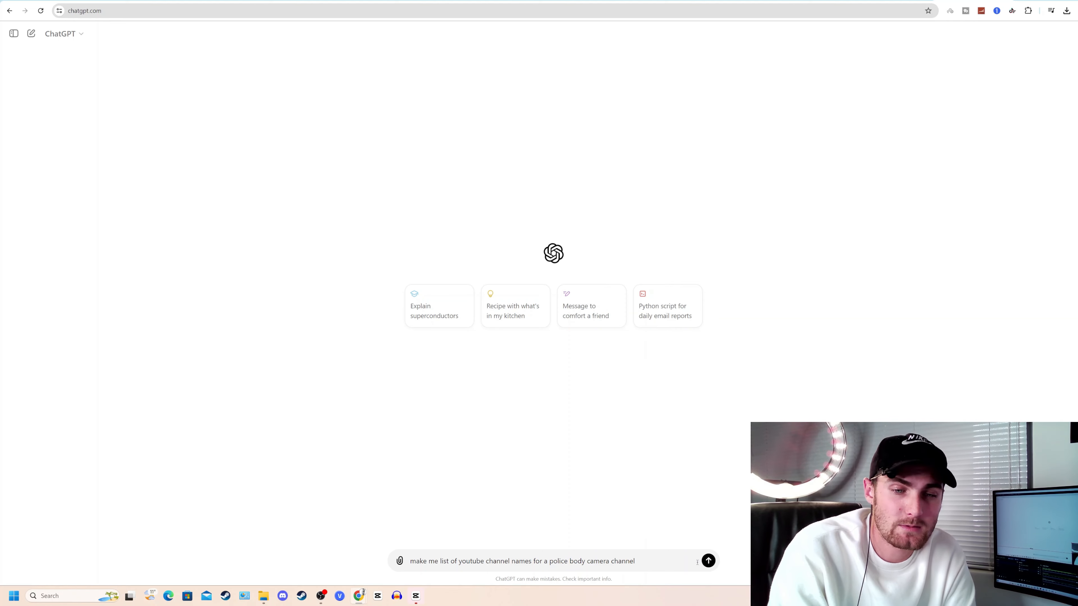
left_click(708, 561)
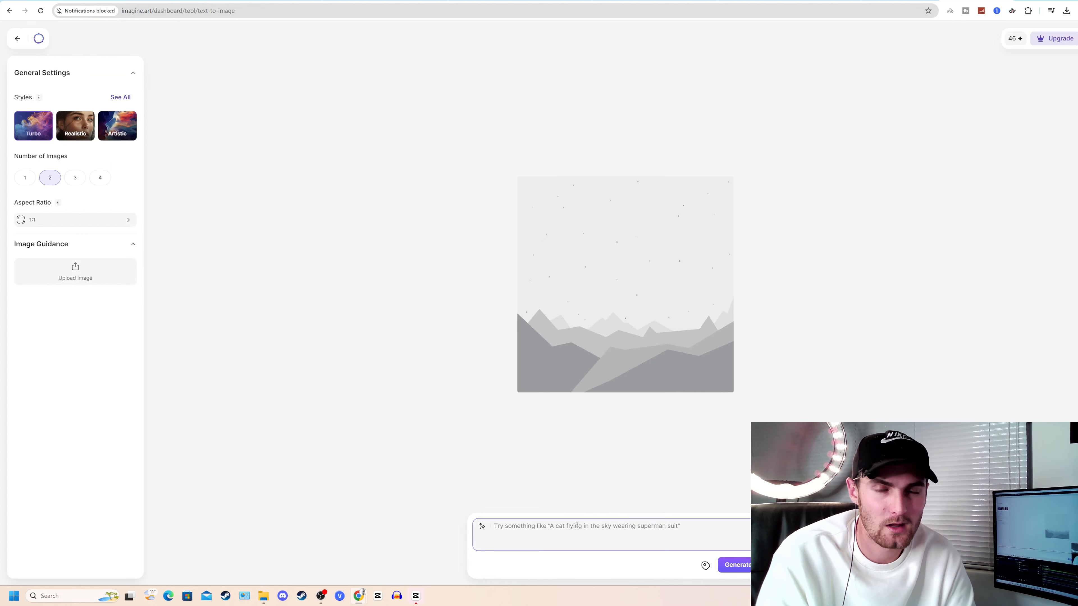
Generate images from the prompt 'youtube profile picture for a police body cam channel'
type("youtube profile picture for a police body cam channel")
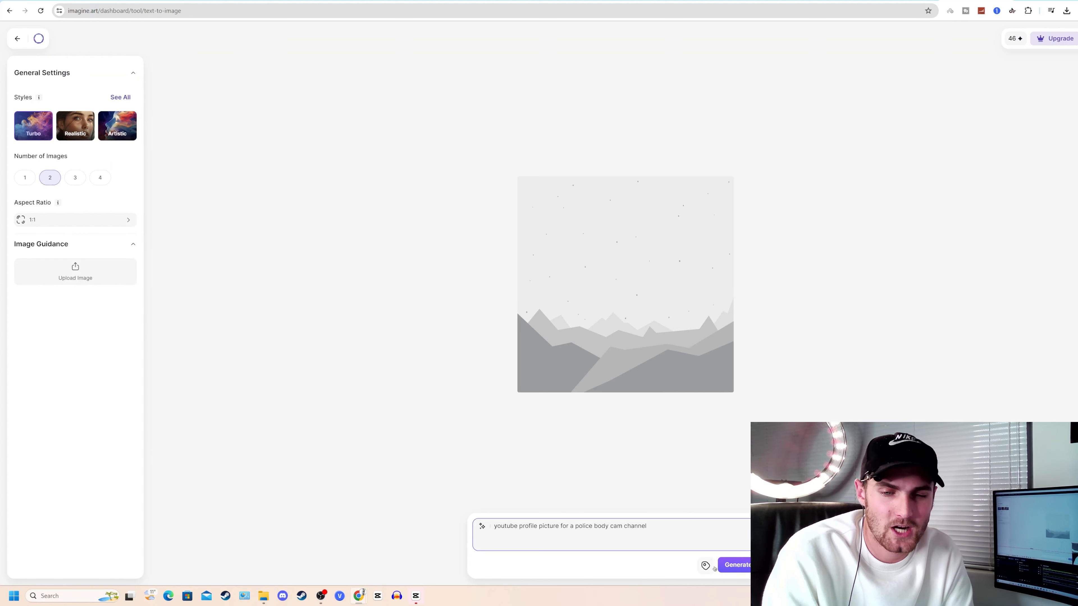
left_click(736, 564)
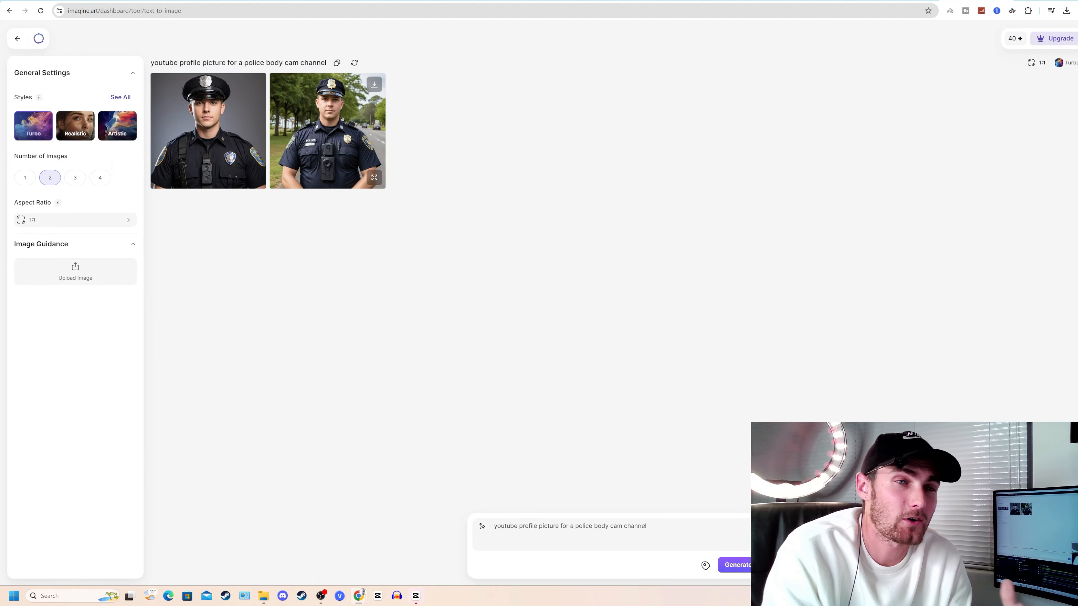
left_click(327, 130)
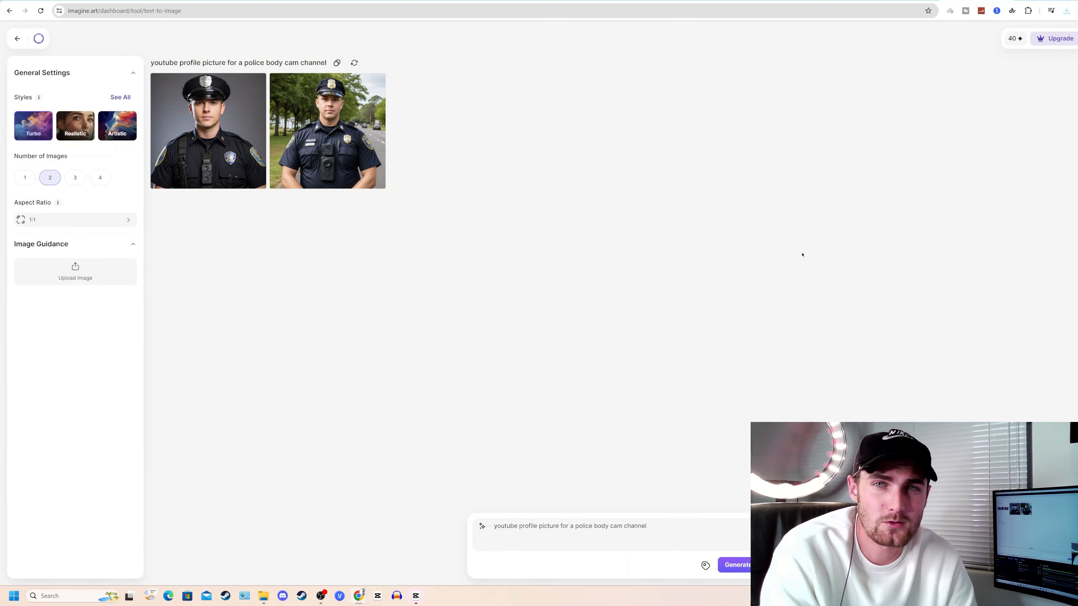
mouse_move(811, 229)
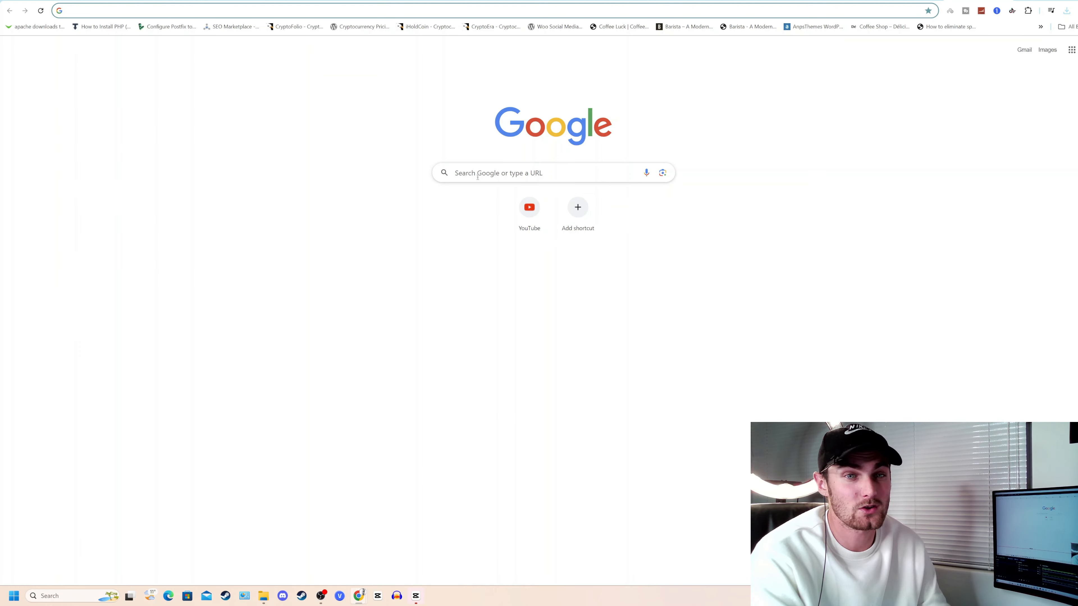
Search Google for 'man gets arrested by police usa' and show the News results
type("man gets arrested by police usa")
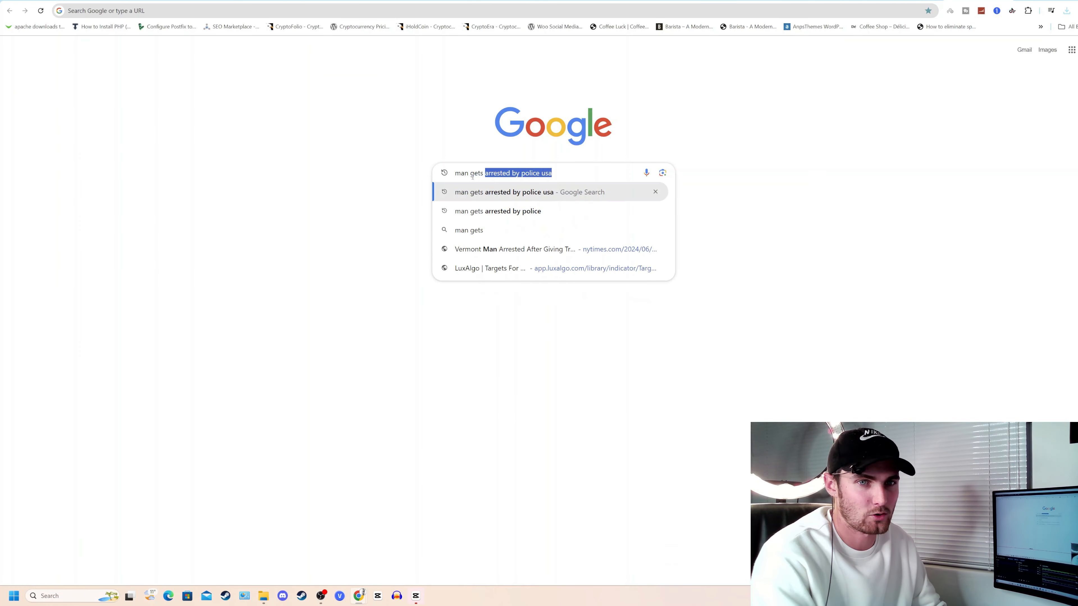
left_click(530, 192)
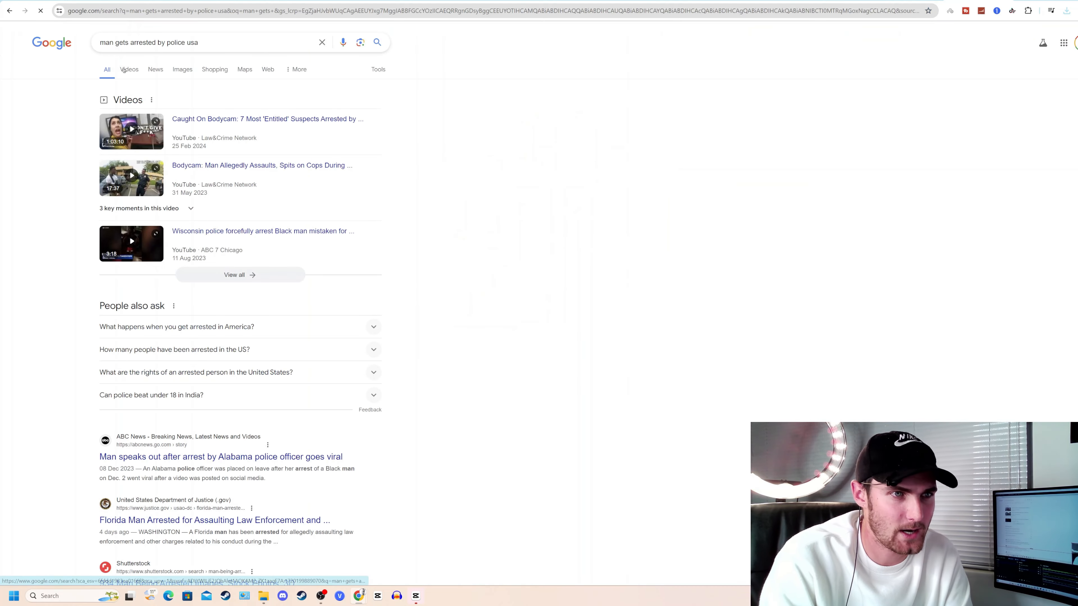
left_click(155, 69)
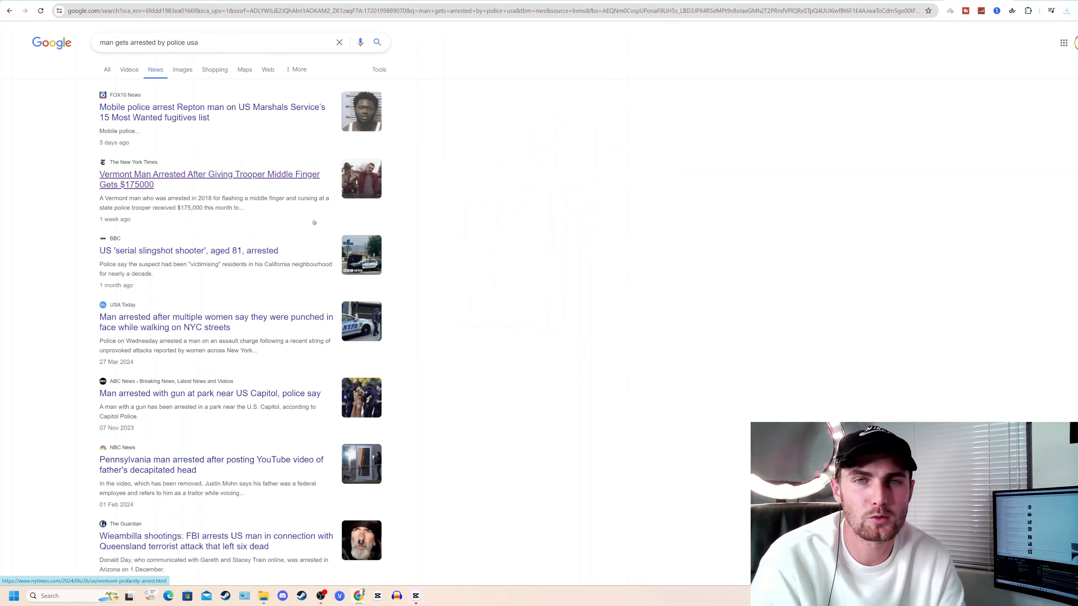
mouse_move(301, 227)
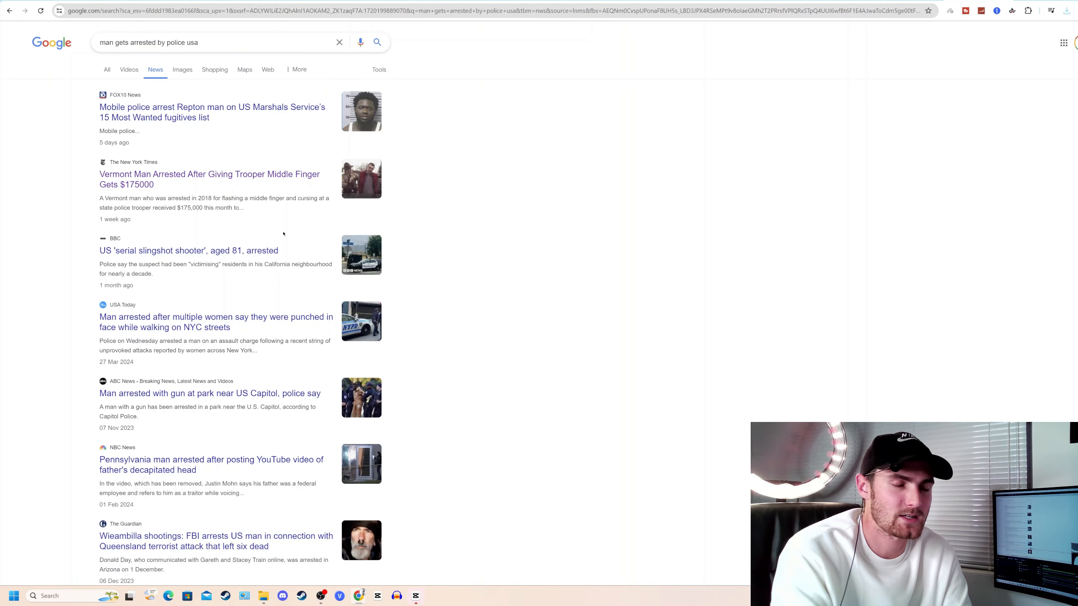
mouse_move(189, 250)
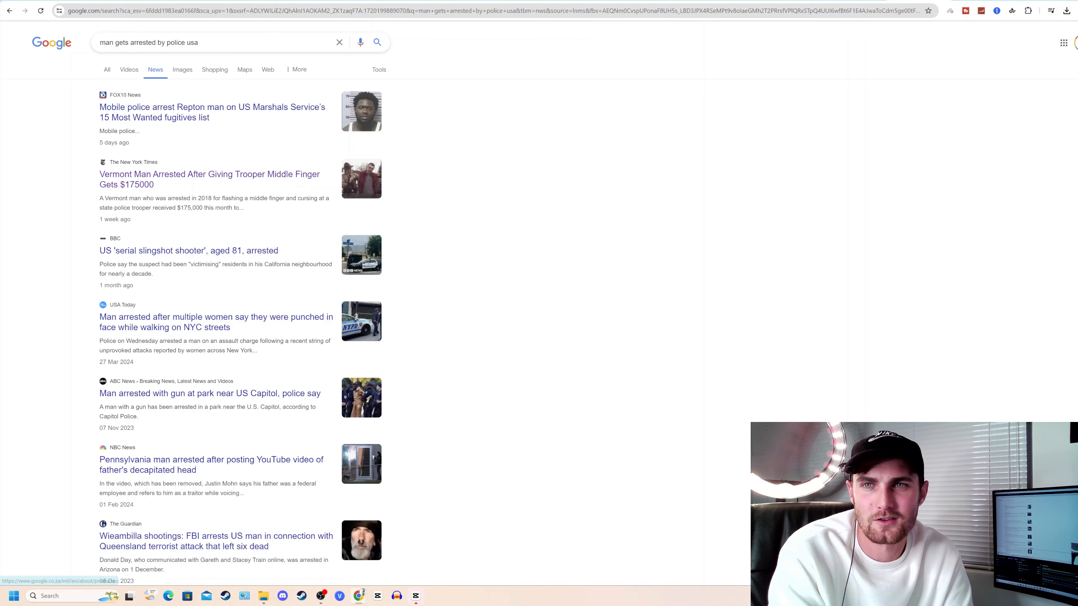
Open the NYT Vermont middle-finger arrest article and scroll through it
left_click(209, 179)
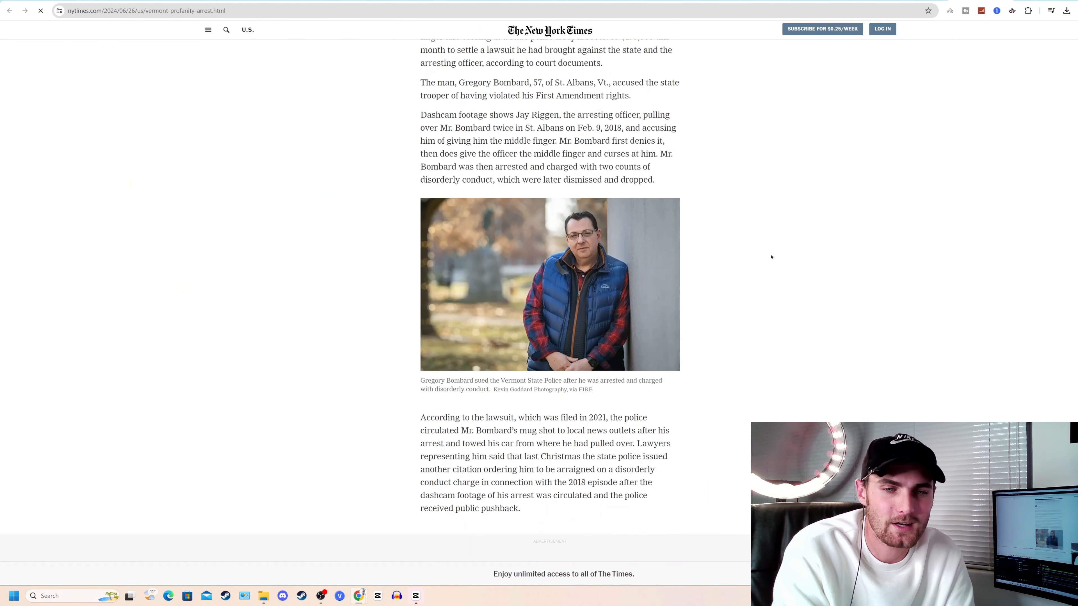
scroll("up", 3)
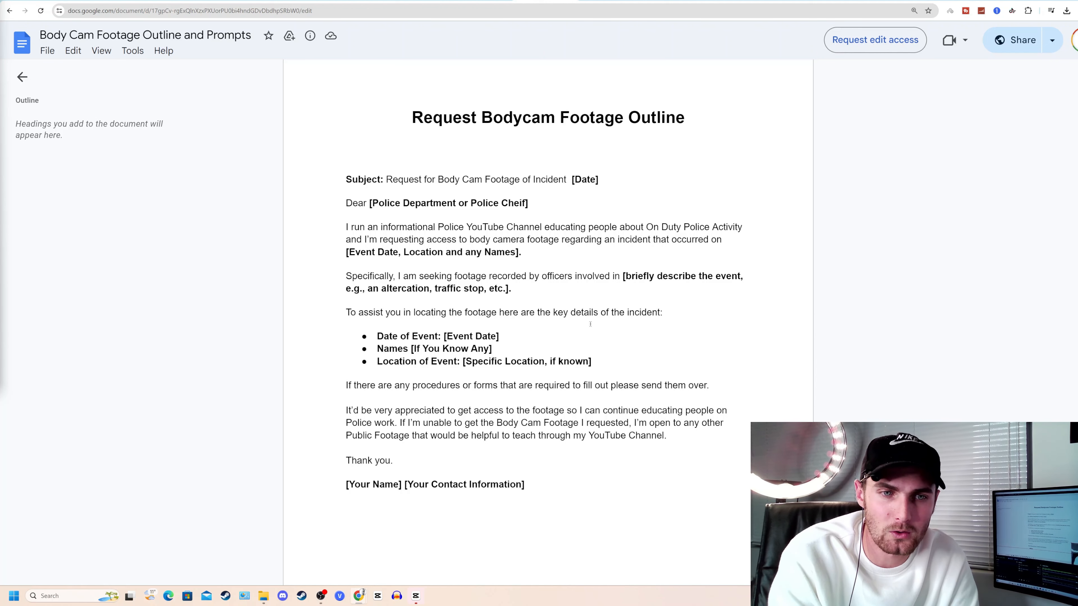
Select the incident details in the bodycam request letter, then return to the NYT article
left_click_drag(450, 337, 591, 361)
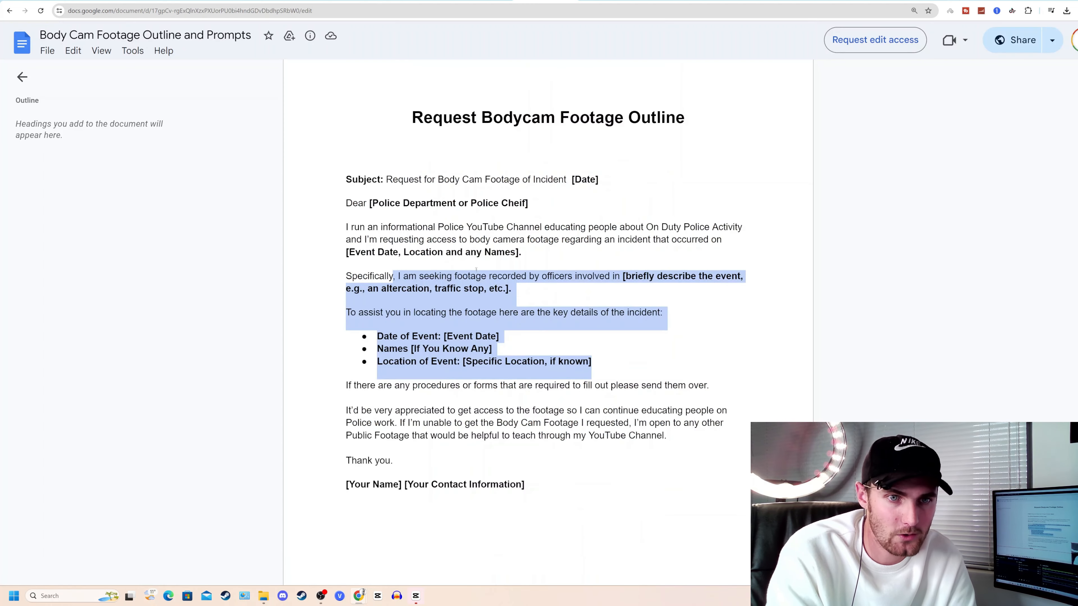
left_click(534, 219)
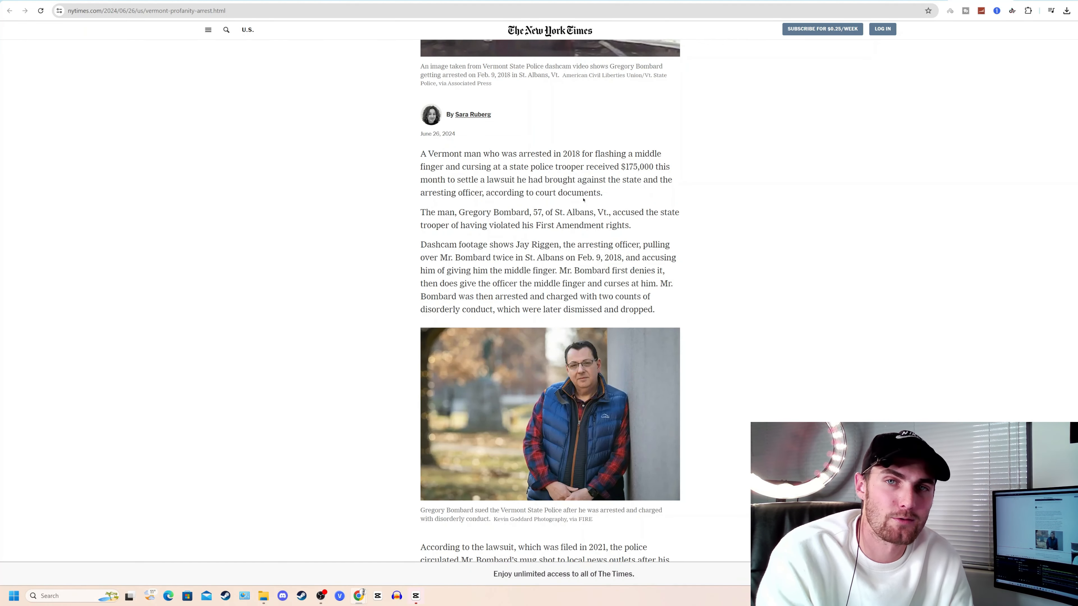
Review the article's arrest date, names and place, then switch back to the Google Doc
left_click(143, 10)
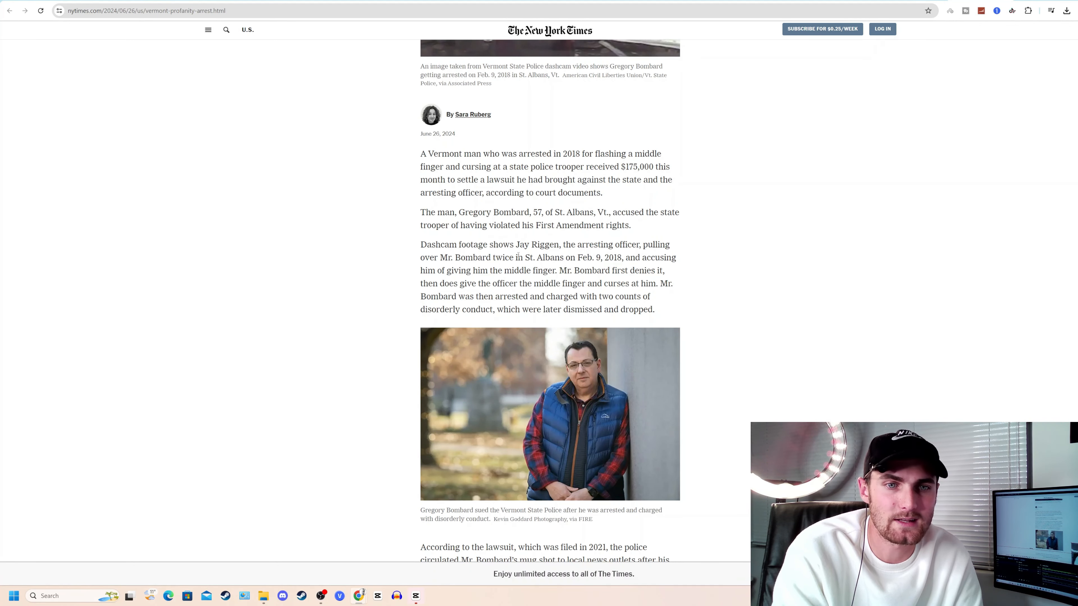
left_click_drag(430, 257, 504, 257)
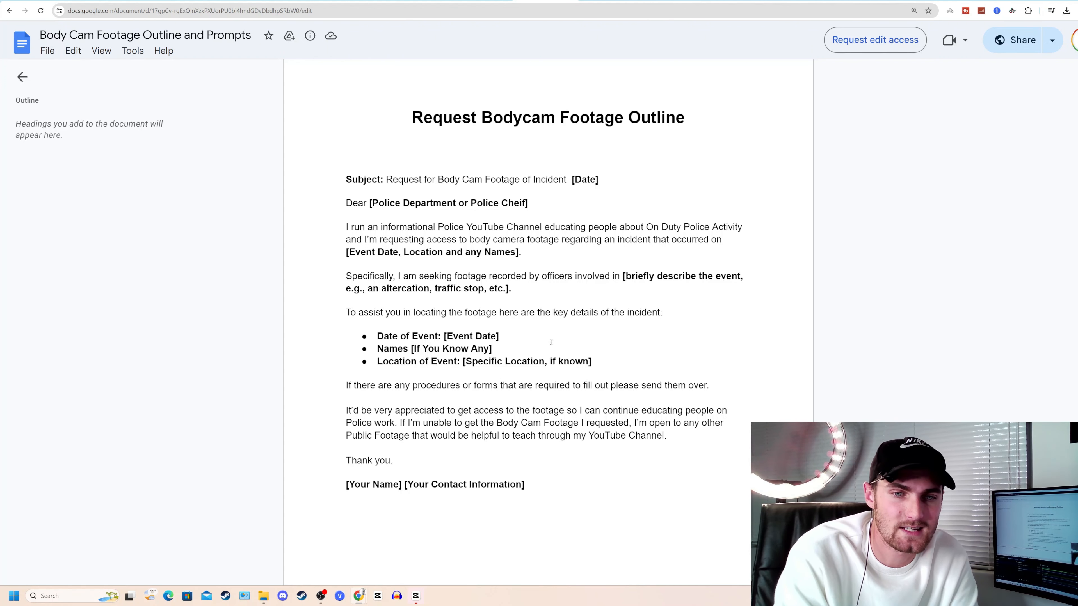
Select the incident details in the request letter before moving to a new Google tab
left_click_drag(445, 349, 591, 361)
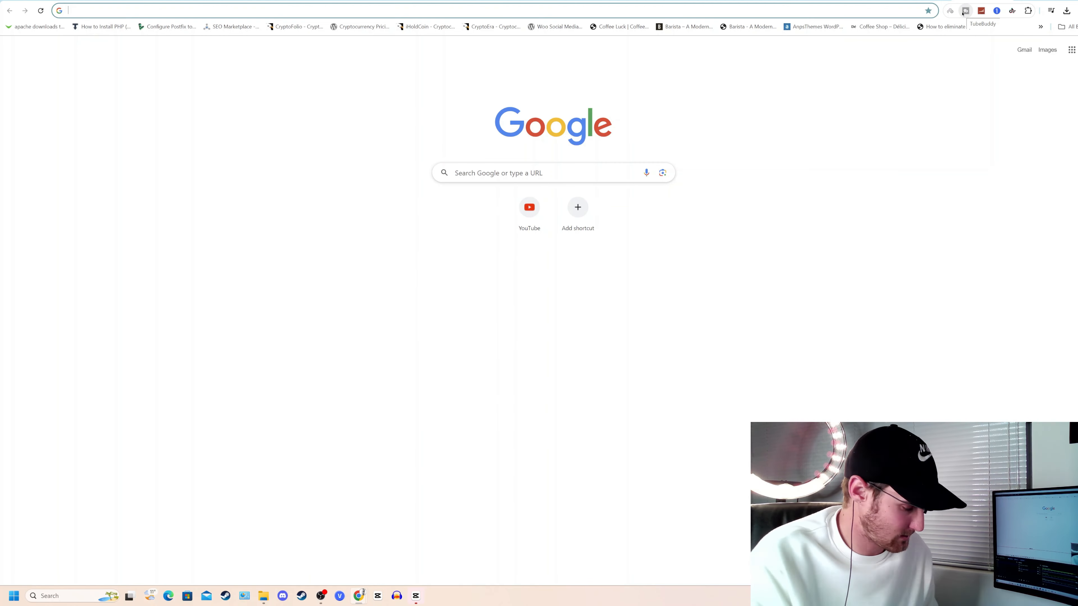
Search Google for 'vermont police department' contact and scroll the results
type("vermont police department contact")
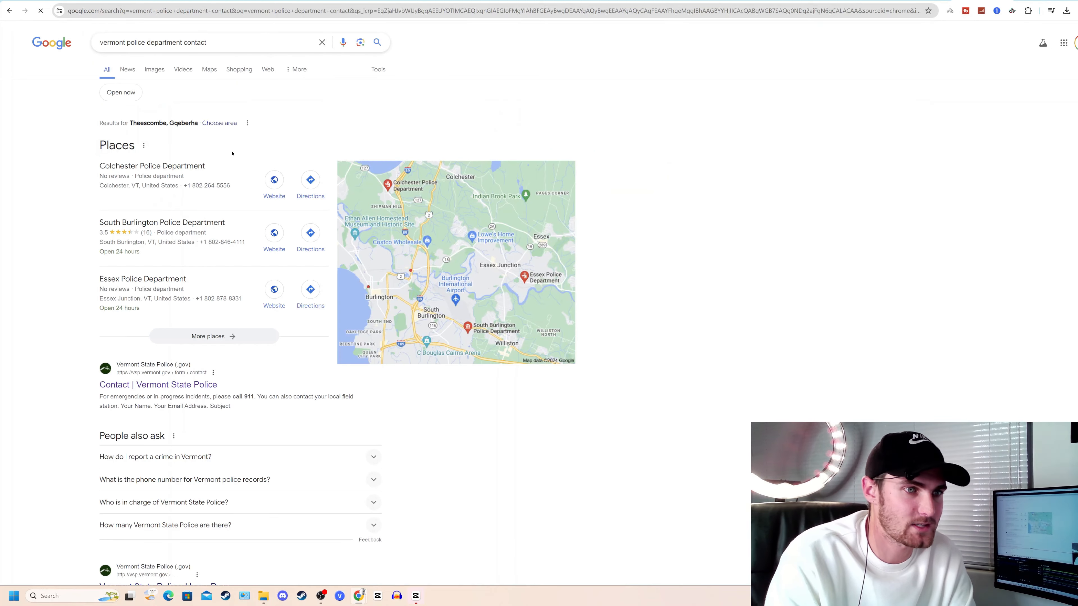
scroll("down", 3)
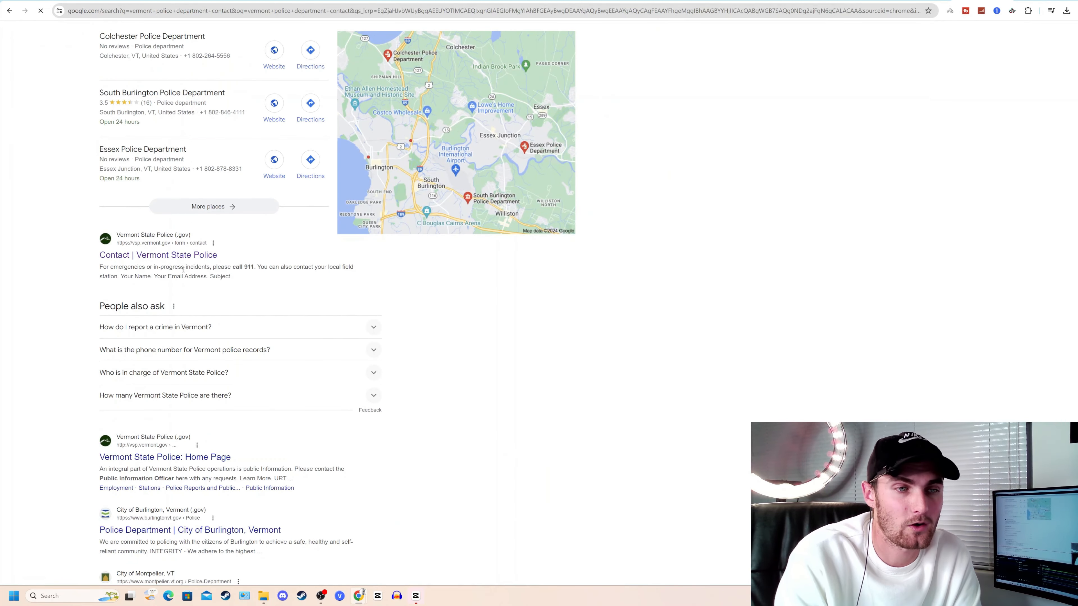
Open the Vermont State Police contact page and start filling in the Your Name field
left_click(158, 255)
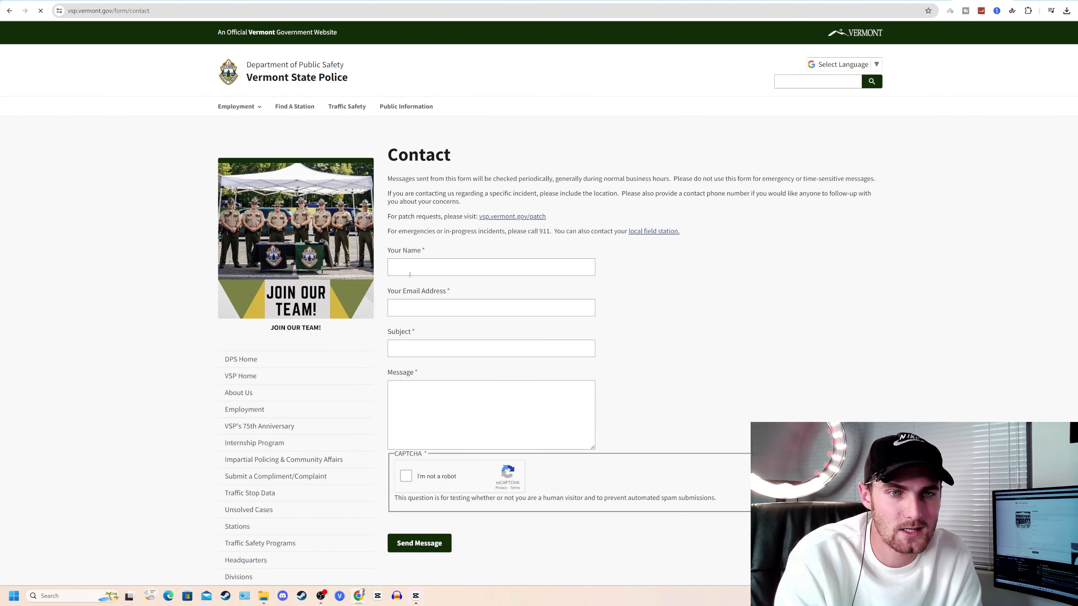
left_click(490, 348)
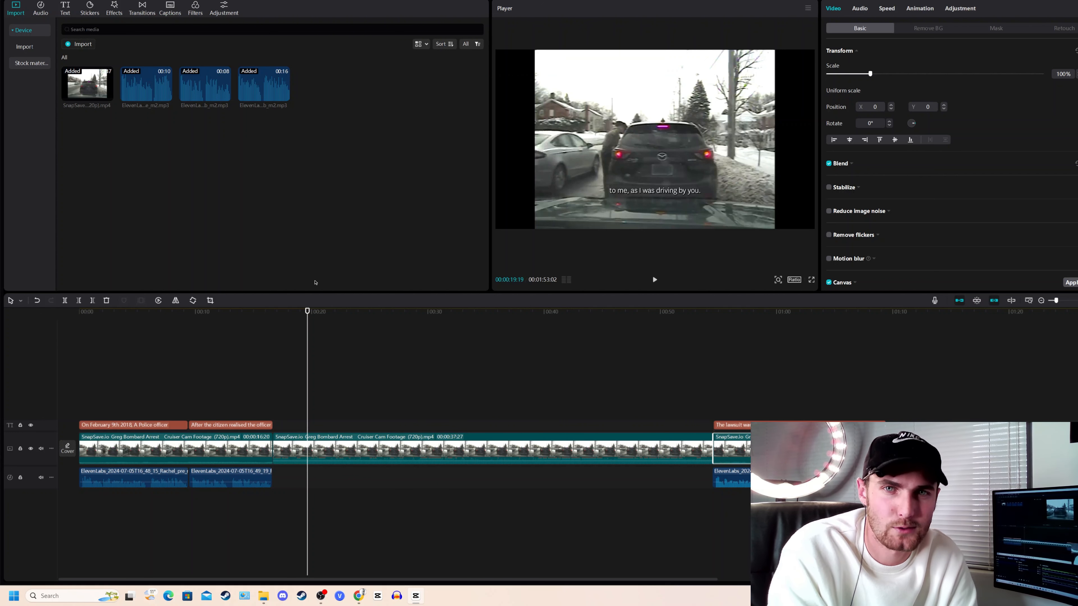
Open CapCut's media import window and browse toward the youtube editing folder
left_click(24, 46)
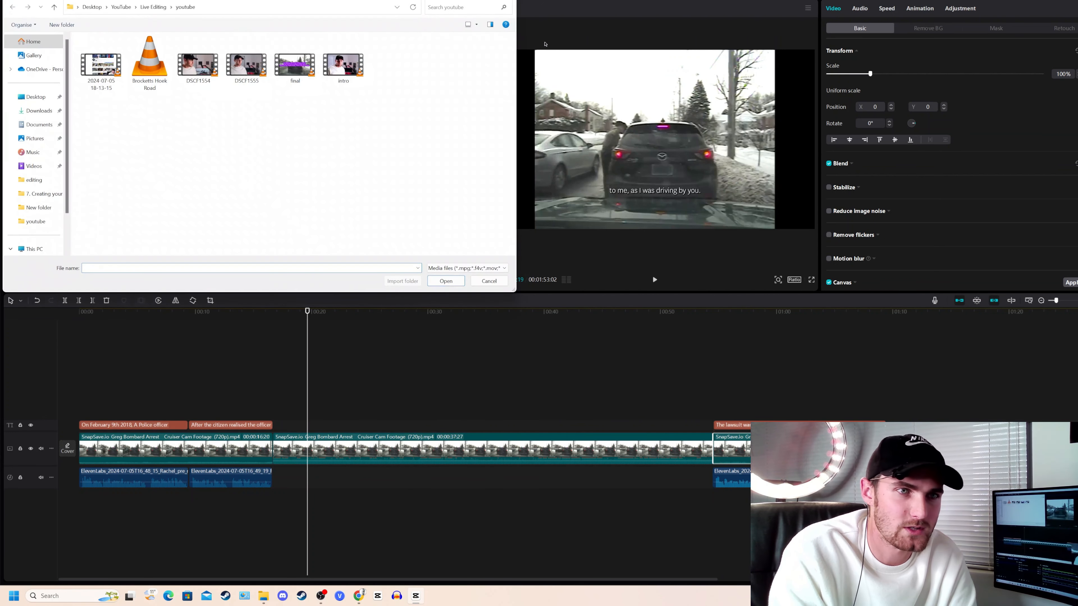
left_click(489, 281)
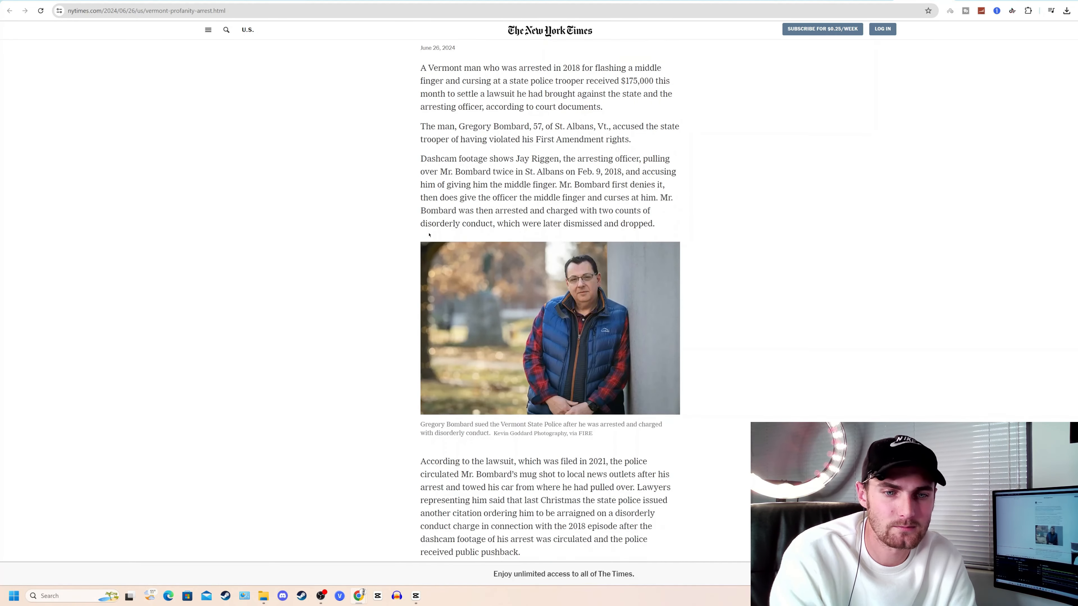
scroll("down", 3)
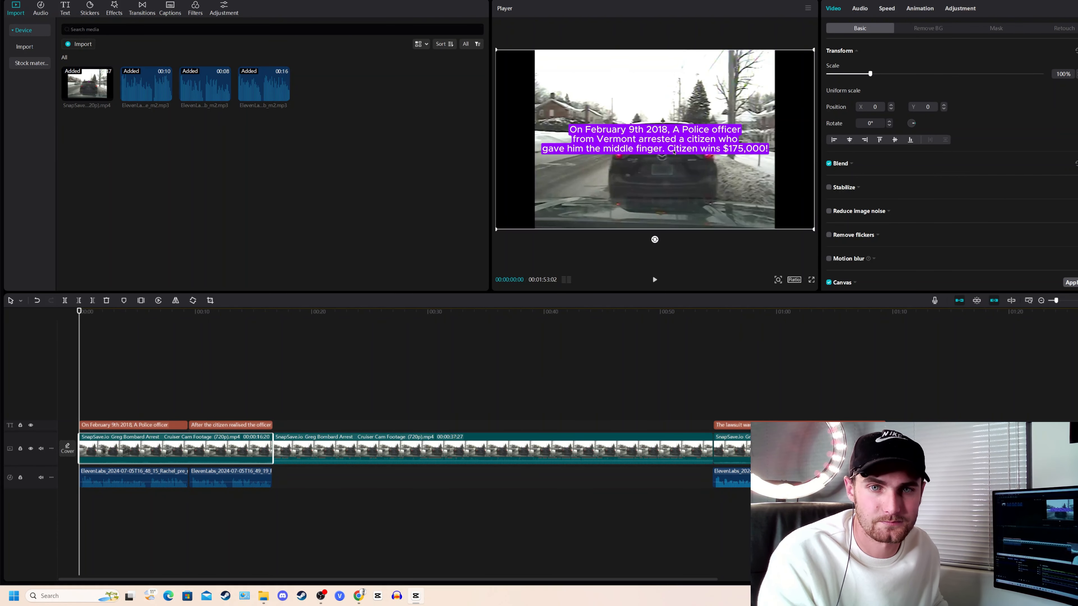
Select the opening caption clip and copy its text about the Vermont officer's arrest
left_click(131, 425)
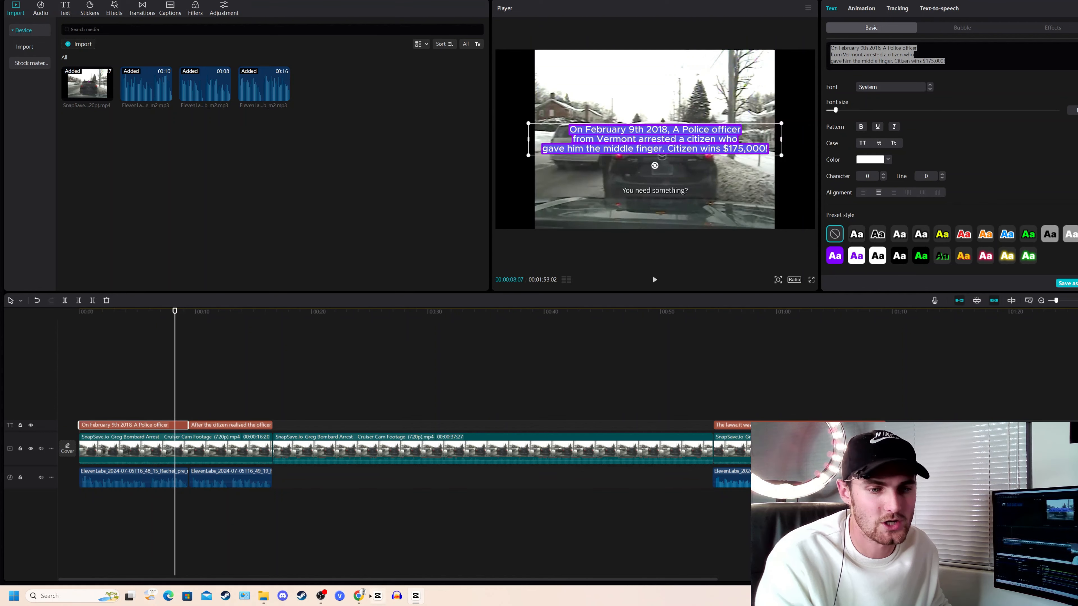
left_click(357, 596)
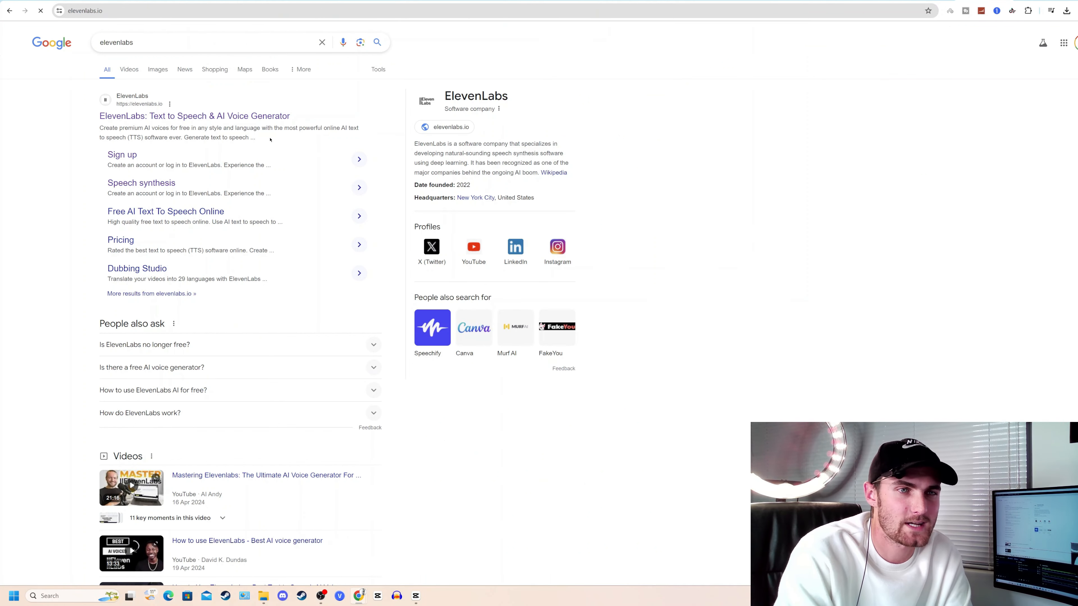
Generate a Rachel-voice speech clip in ElevenLabs from the pasted Vermont arrest caption
left_click(194, 116)
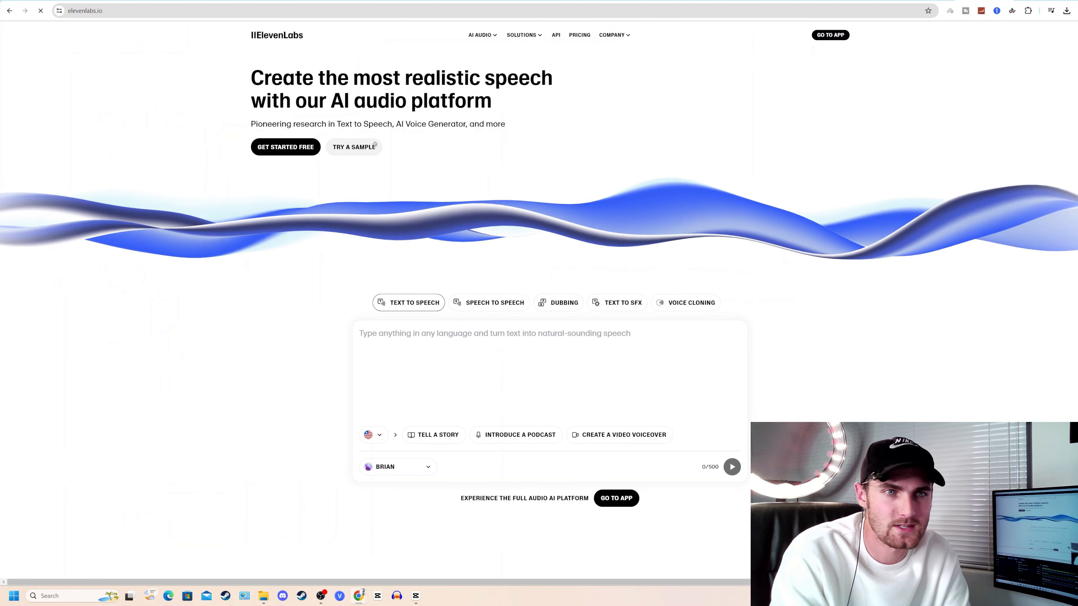
left_click(829, 35)
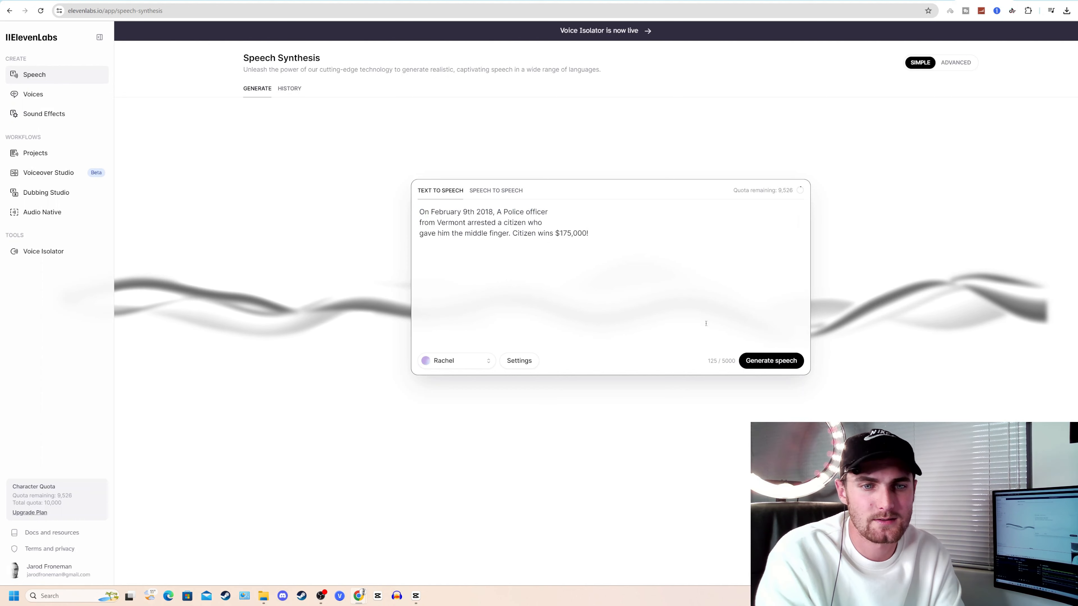
left_click(771, 361)
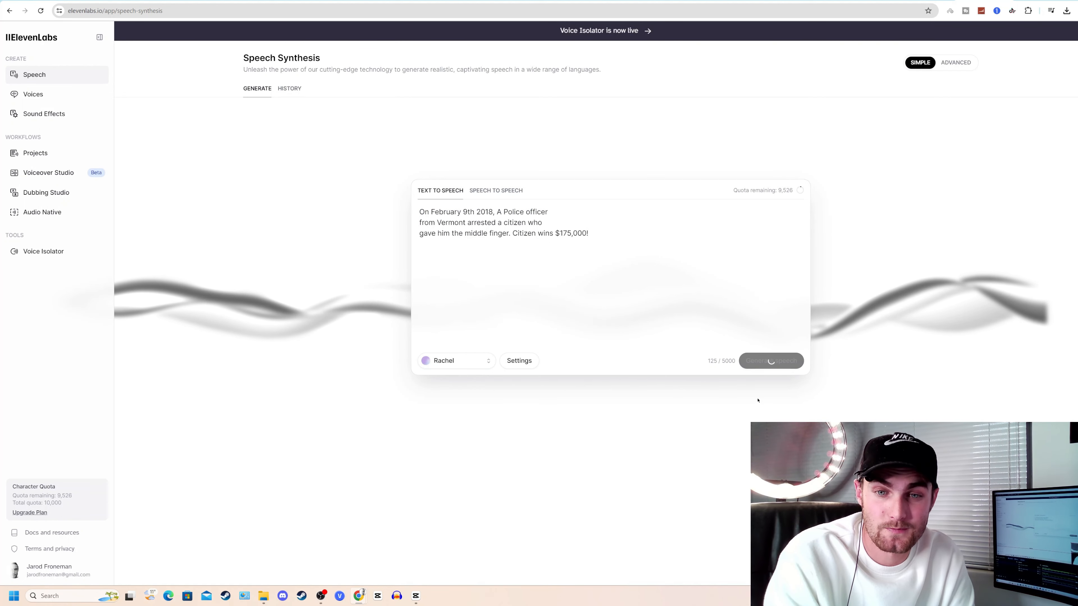
left_click(771, 361)
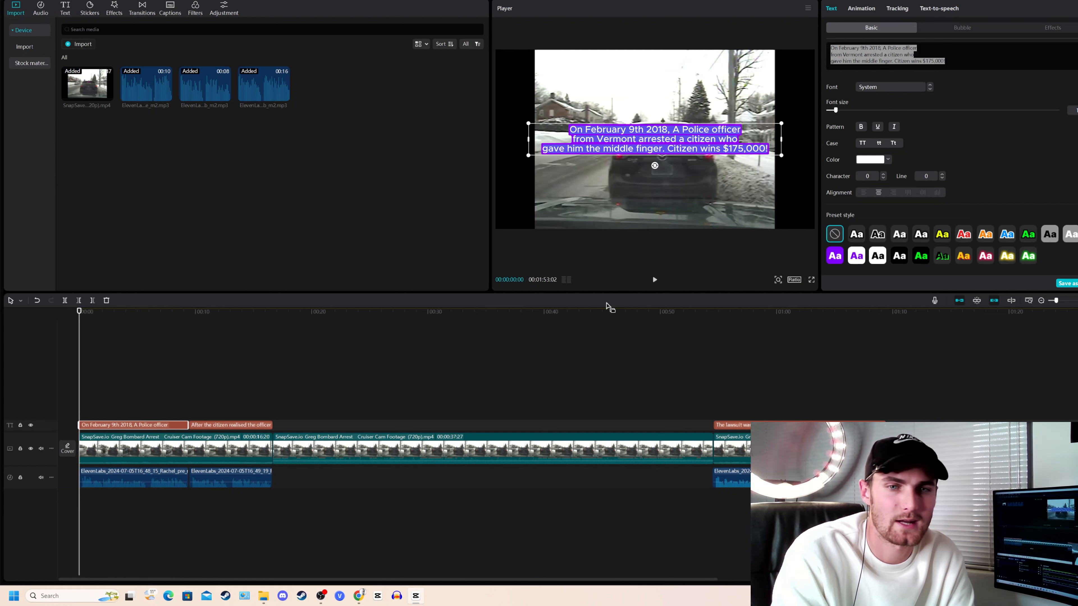
left_click(653, 279)
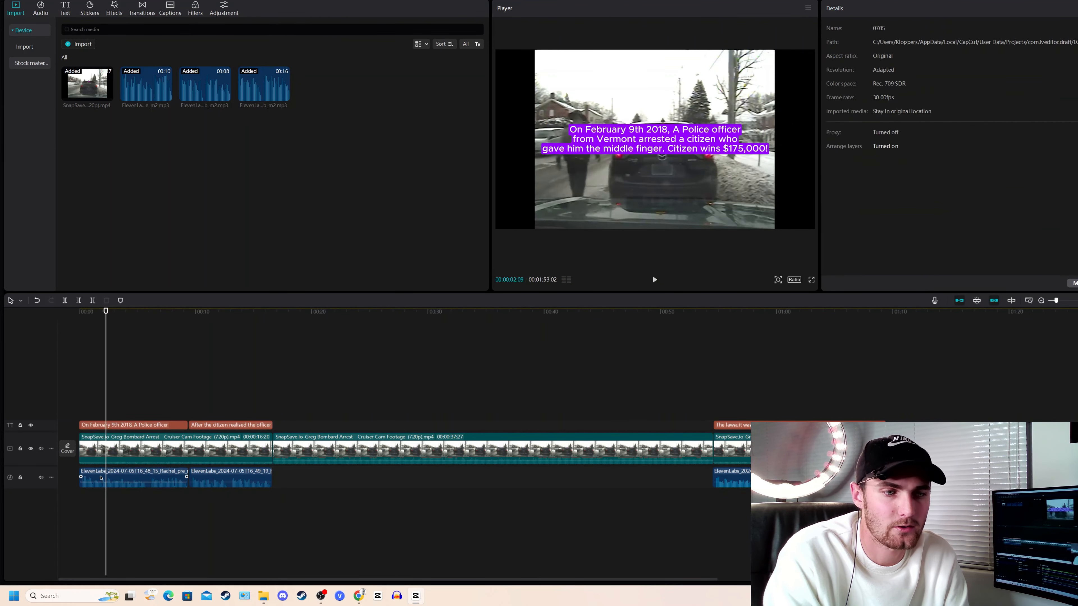
left_click(244, 311)
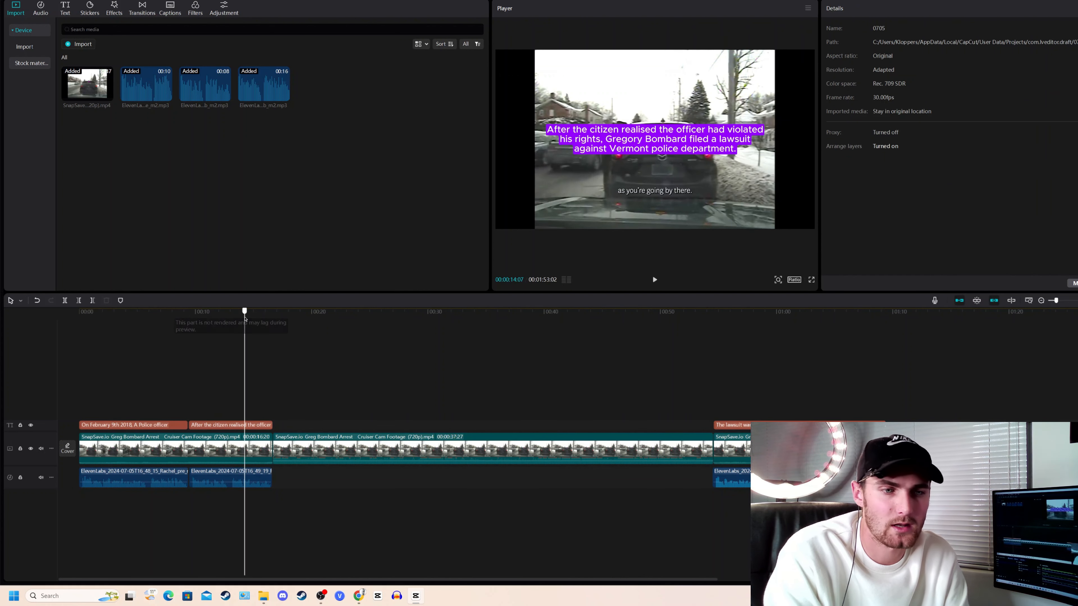
left_click(477, 311)
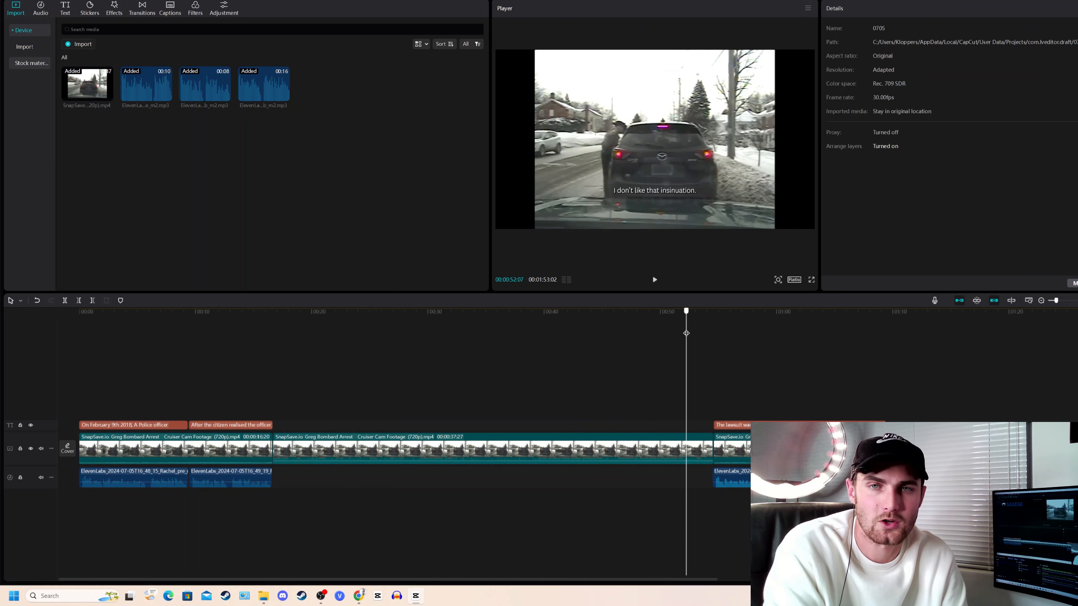
left_click_drag(685, 312, 719, 312)
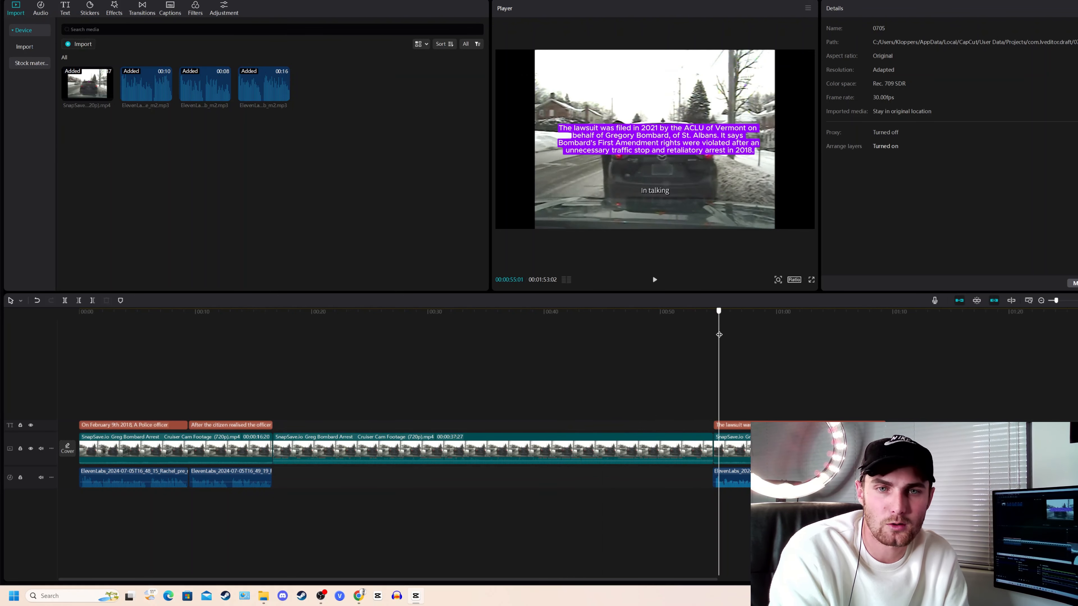
left_click(653, 280)
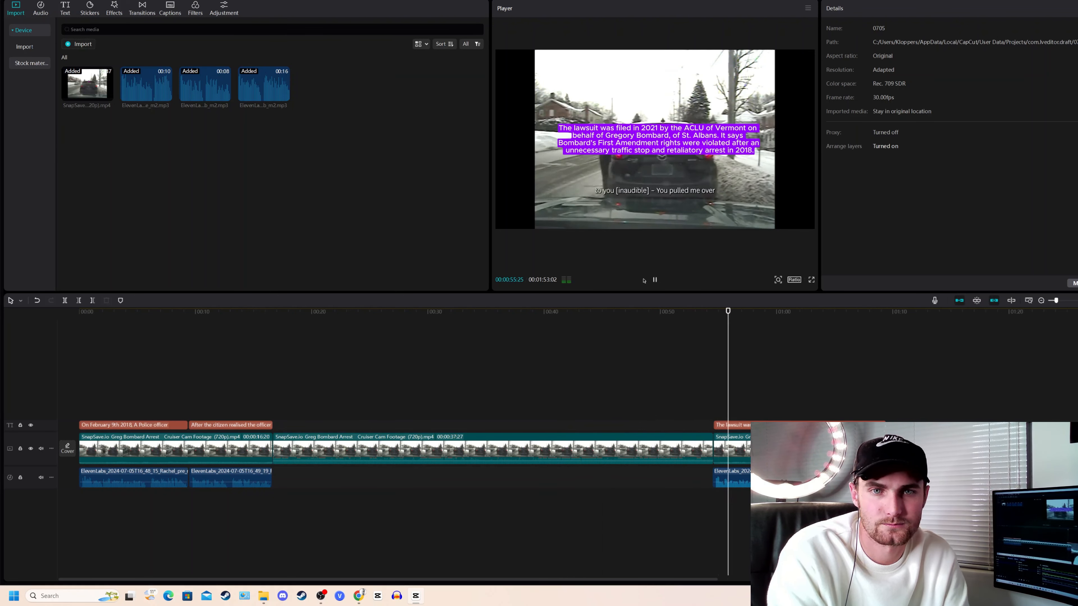
left_click(654, 280)
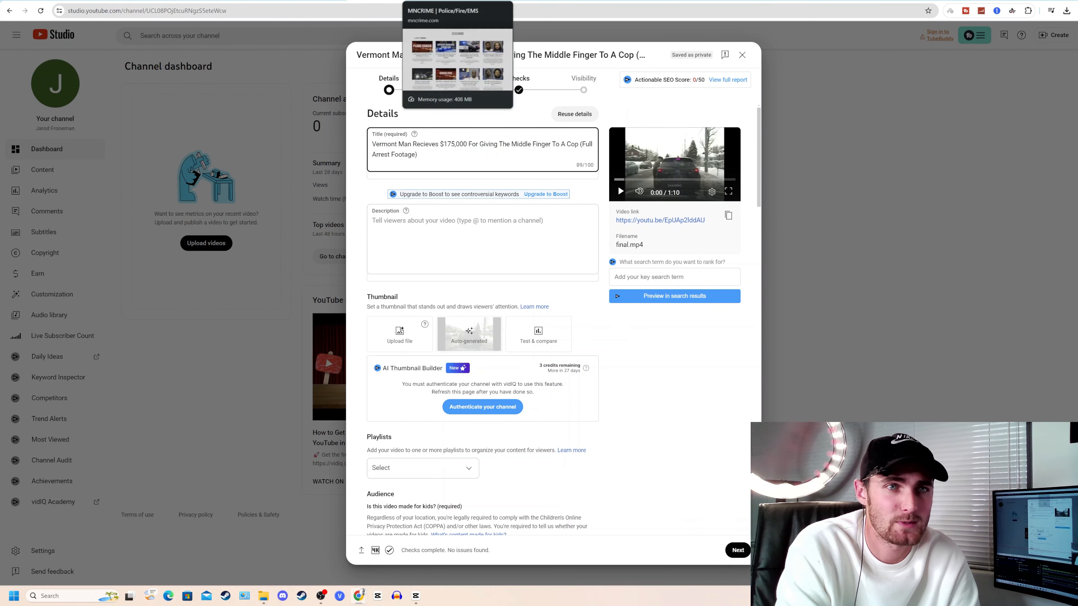
Copy the upload's title about the Vermont man's $175,000 payout from the Title field
triple_click(481, 144)
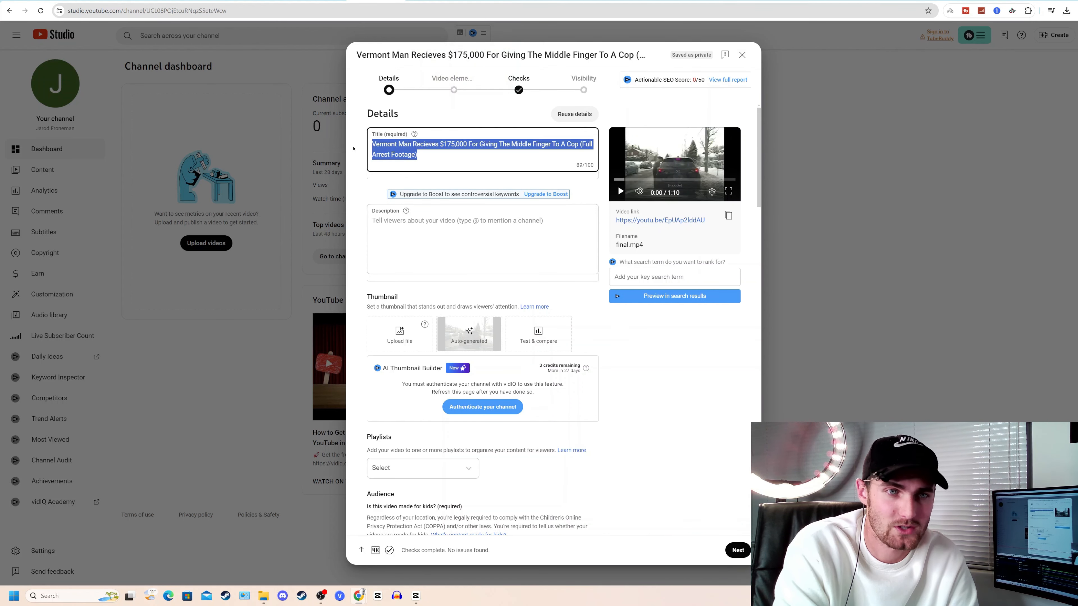
left_click(466, 155)
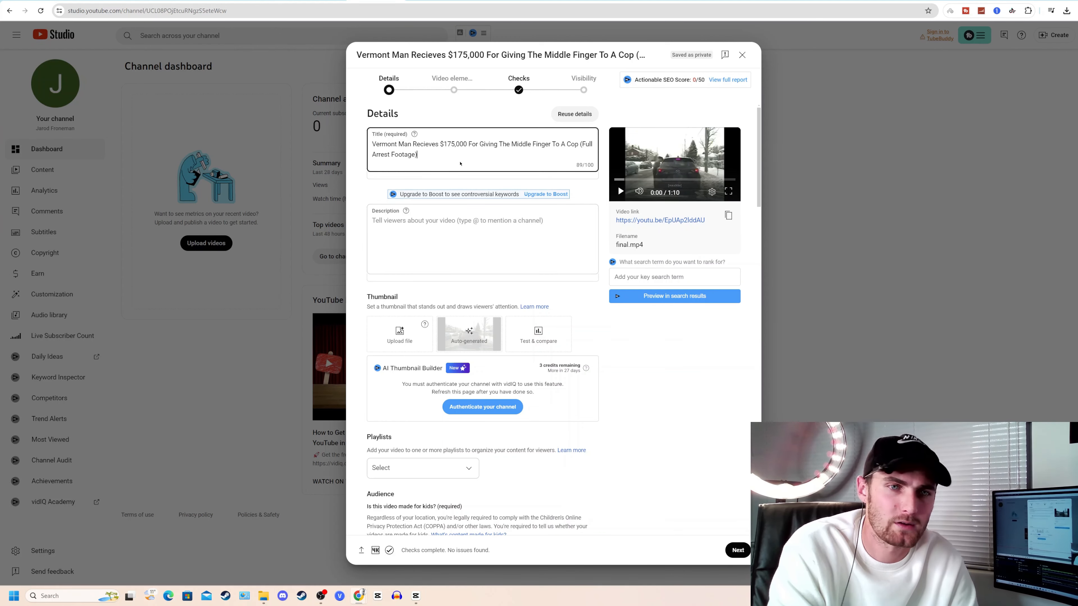
scroll("down", 3)
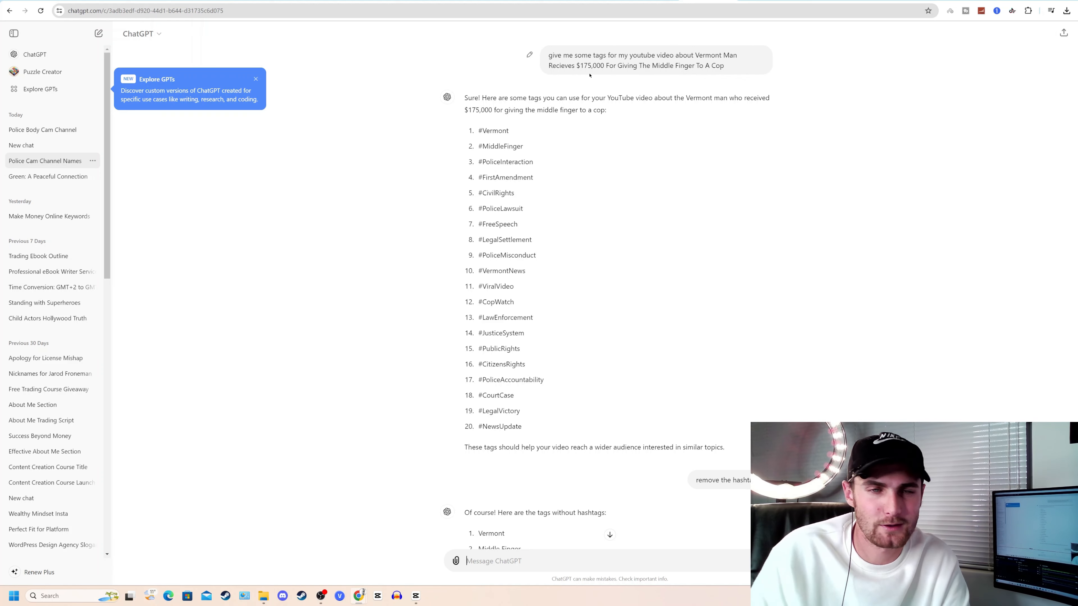
Review ChatGPT's tag list for the Vermont video with hashtags and numbers removed
scroll("down", 3)
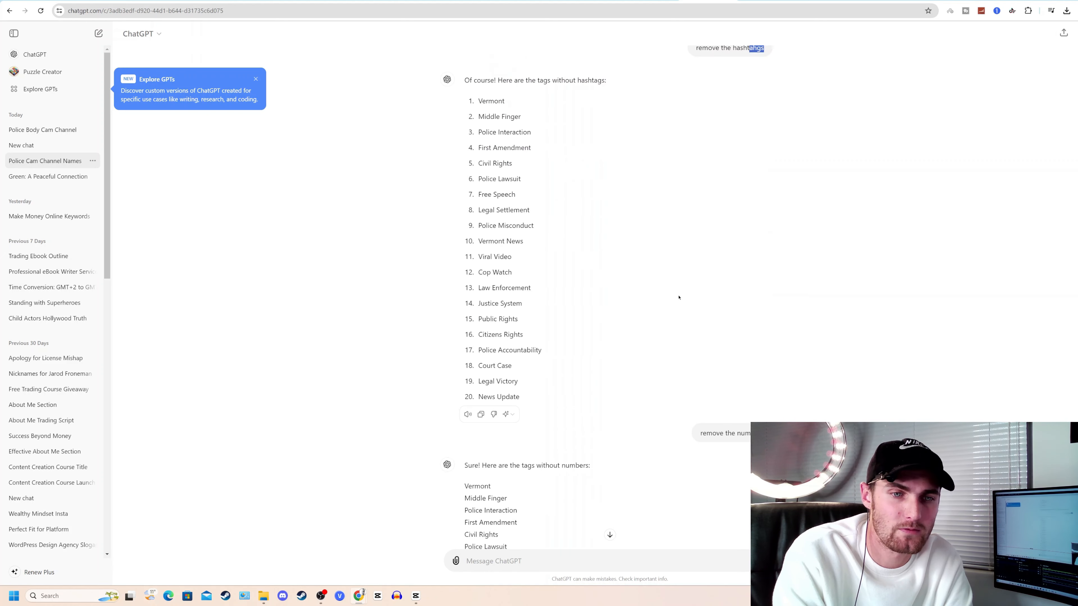
scroll("down", 3)
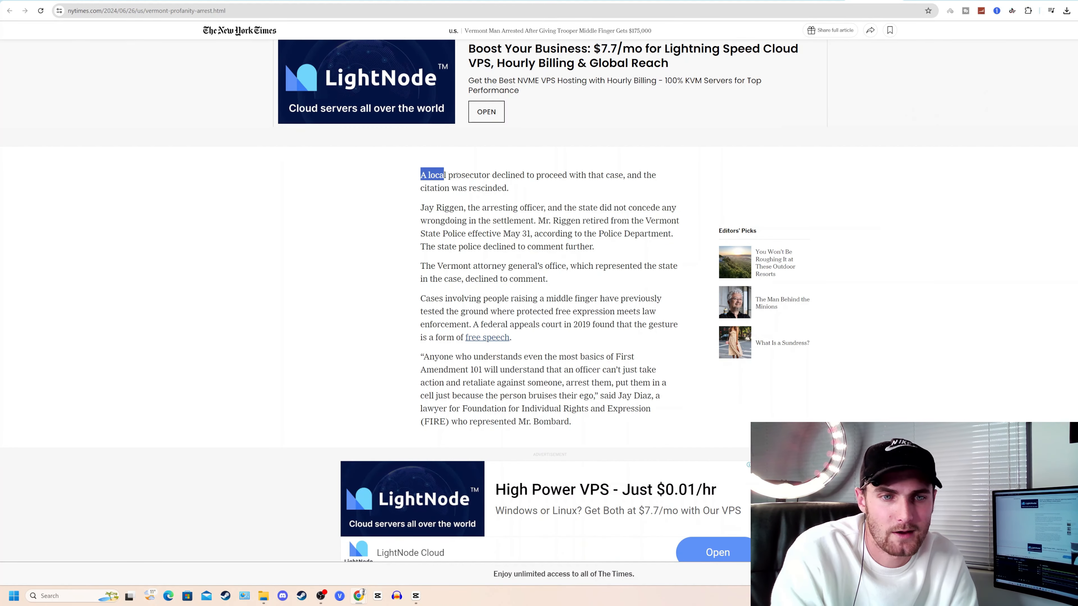
Copy the NYT article's paragraphs about the Vermont arrest and settlement
left_click_drag(429, 174, 511, 337)
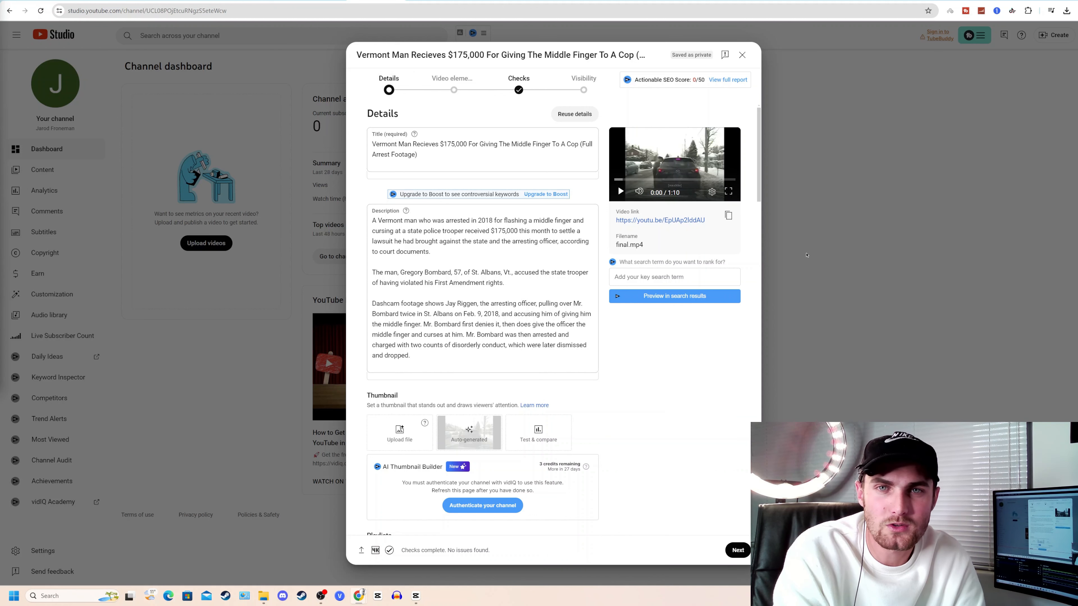
mouse_move(729, 215)
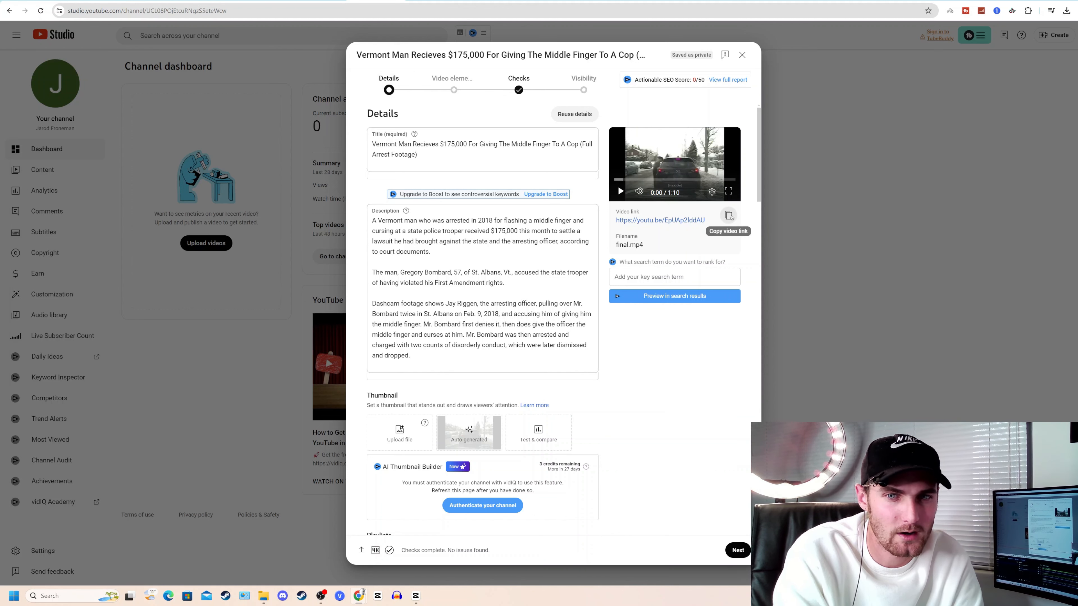
Copy the uploaded video's link after filling the description with the article text
left_click(728, 215)
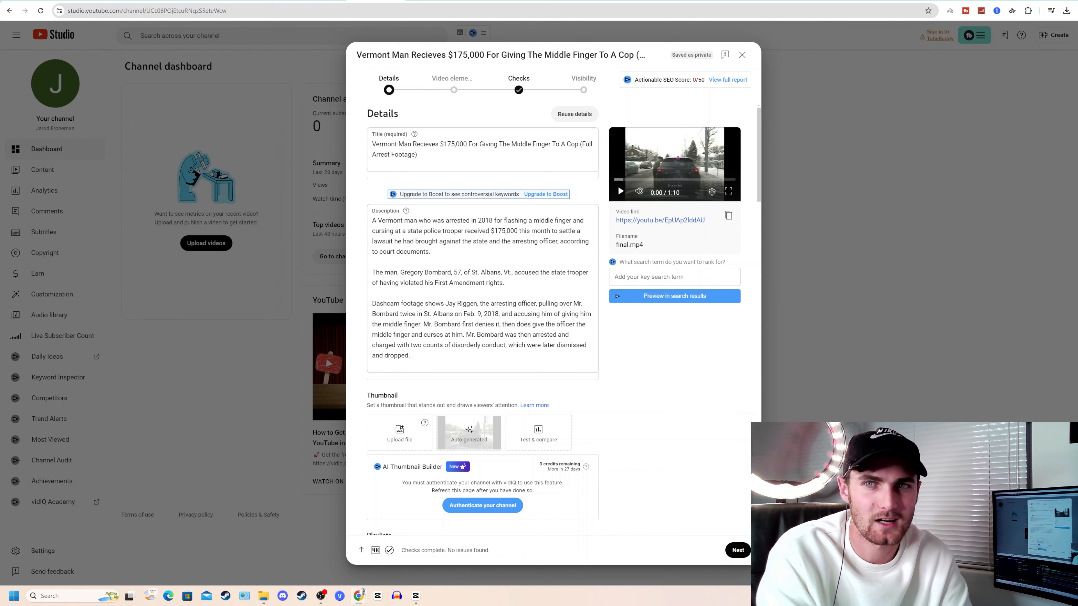
Go to opus.pro and submit the YouTube video link to get free clips
type("opus.pro")
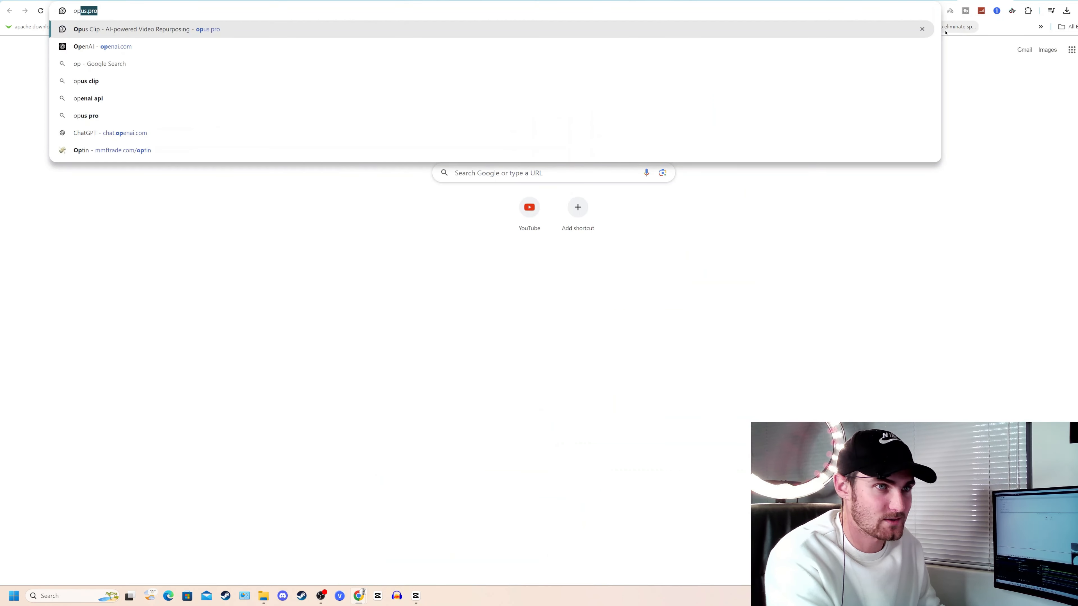
key("Enter")
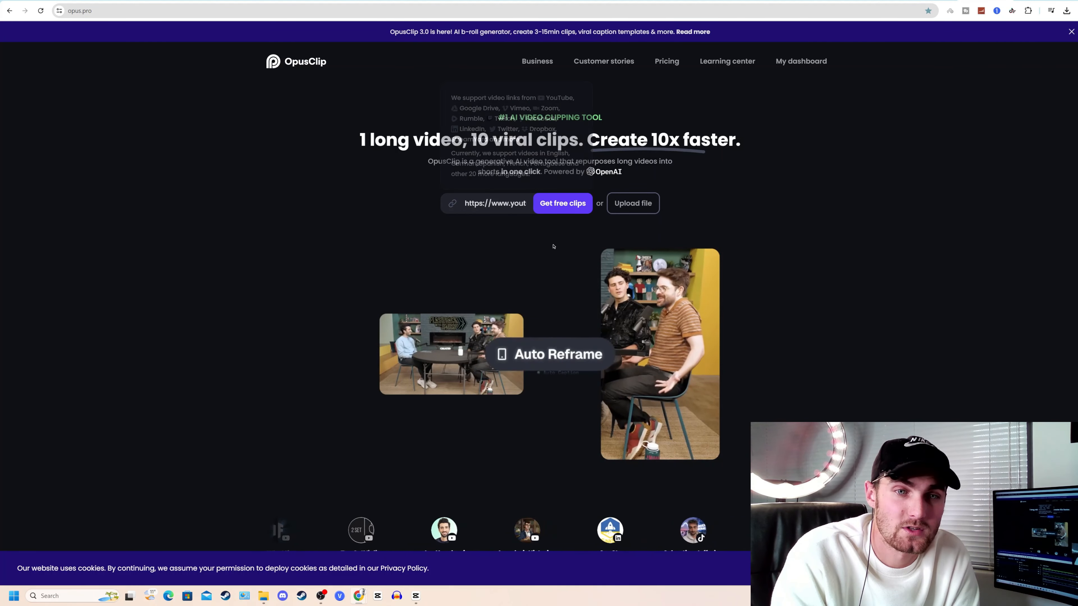
left_click(561, 203)
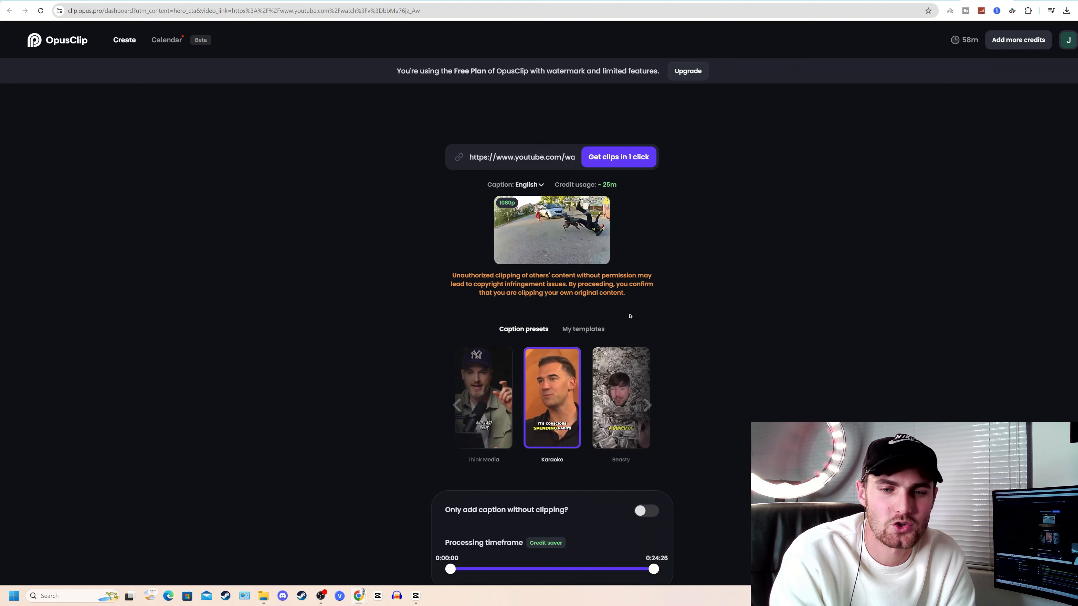
Generate short clips in one click, yielding titled clips like Aggressive Dog Behavior
left_click(618, 157)
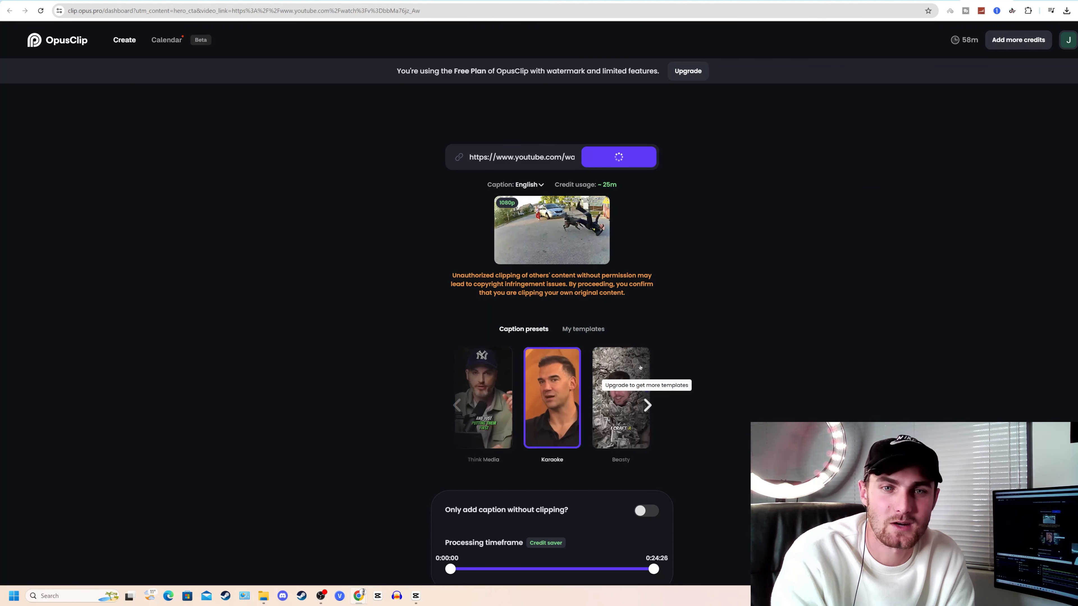
left_click(618, 157)
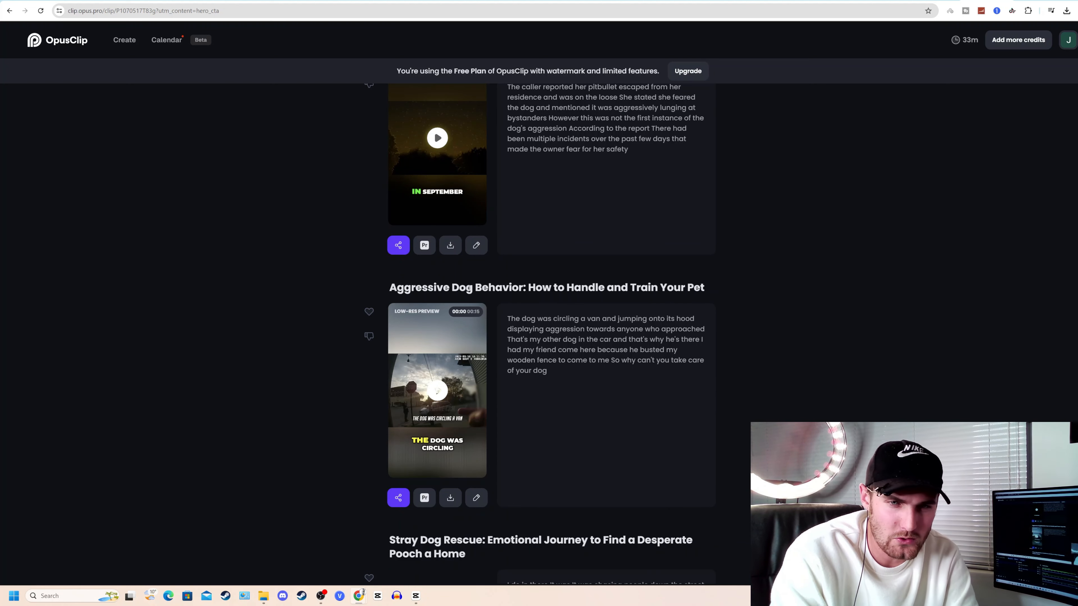
mouse_move(459, 303)
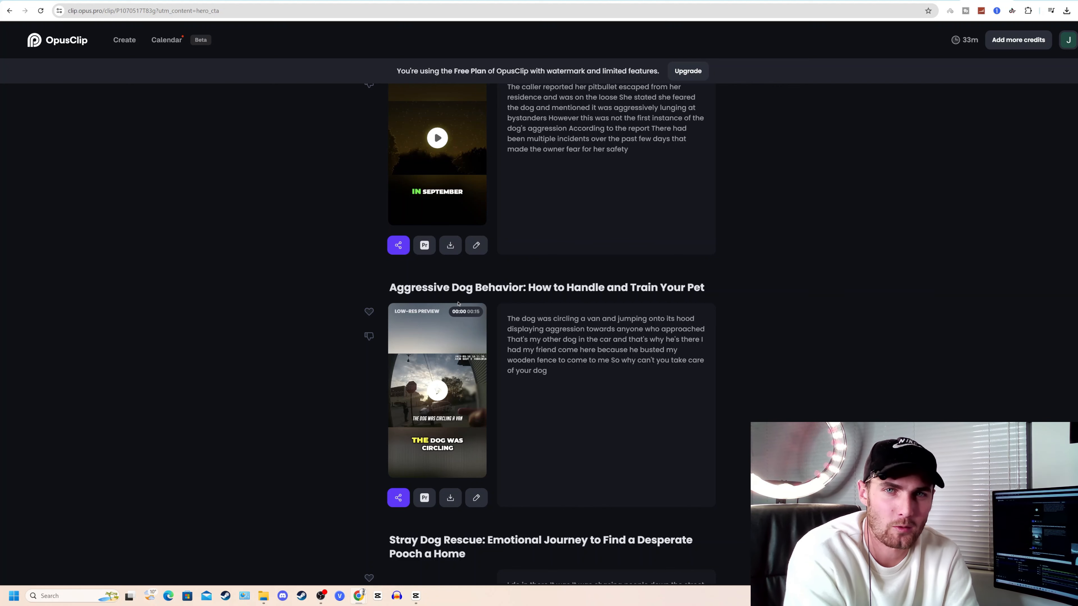